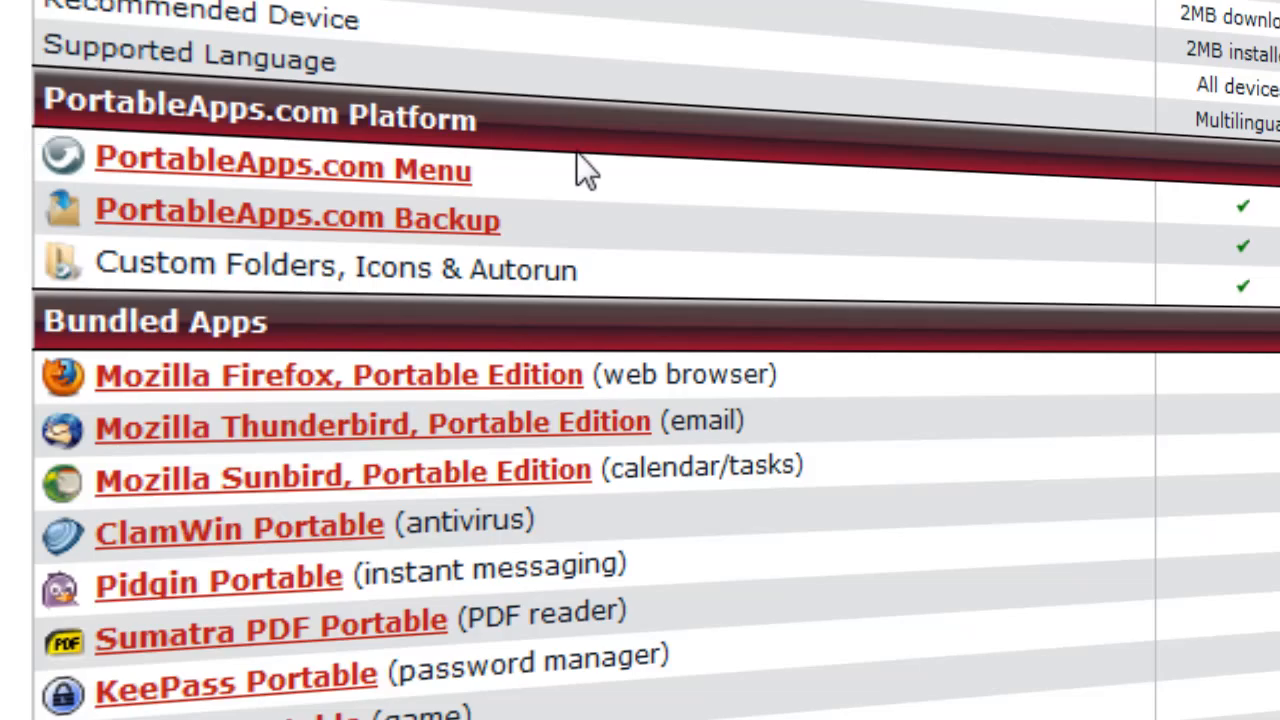
mouse_move(784, 90)
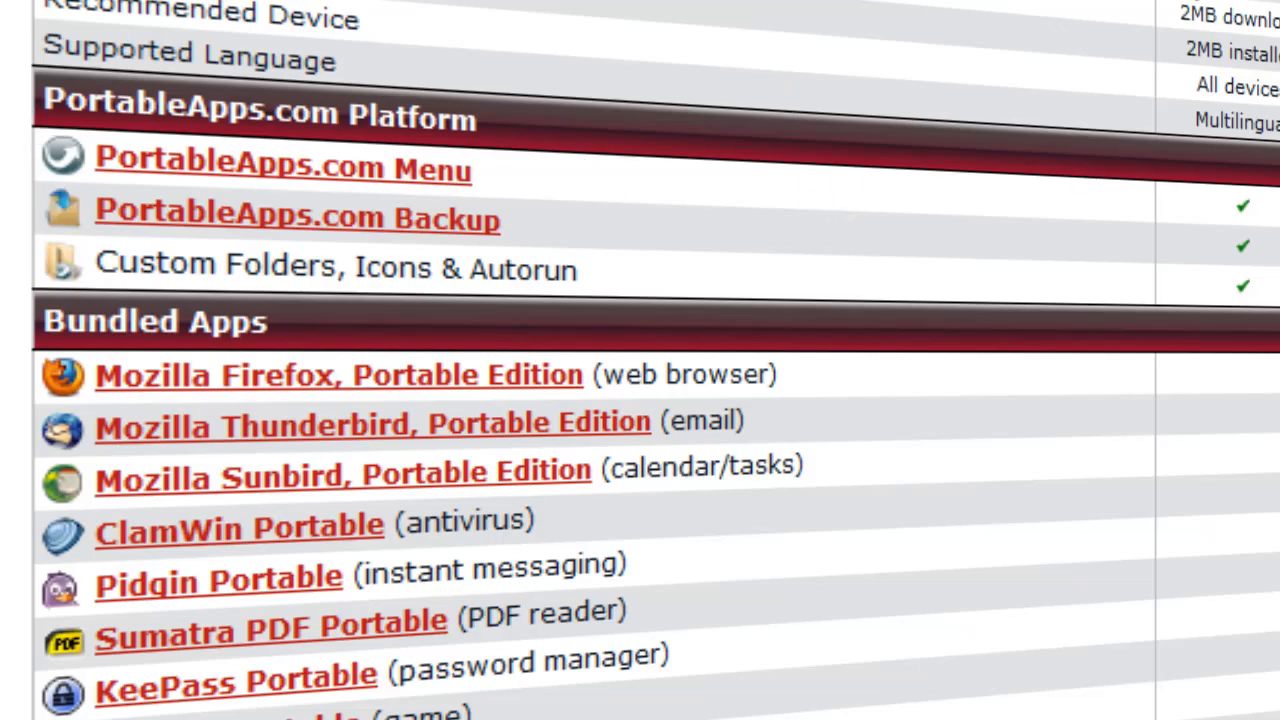
mouse_move(576, 256)
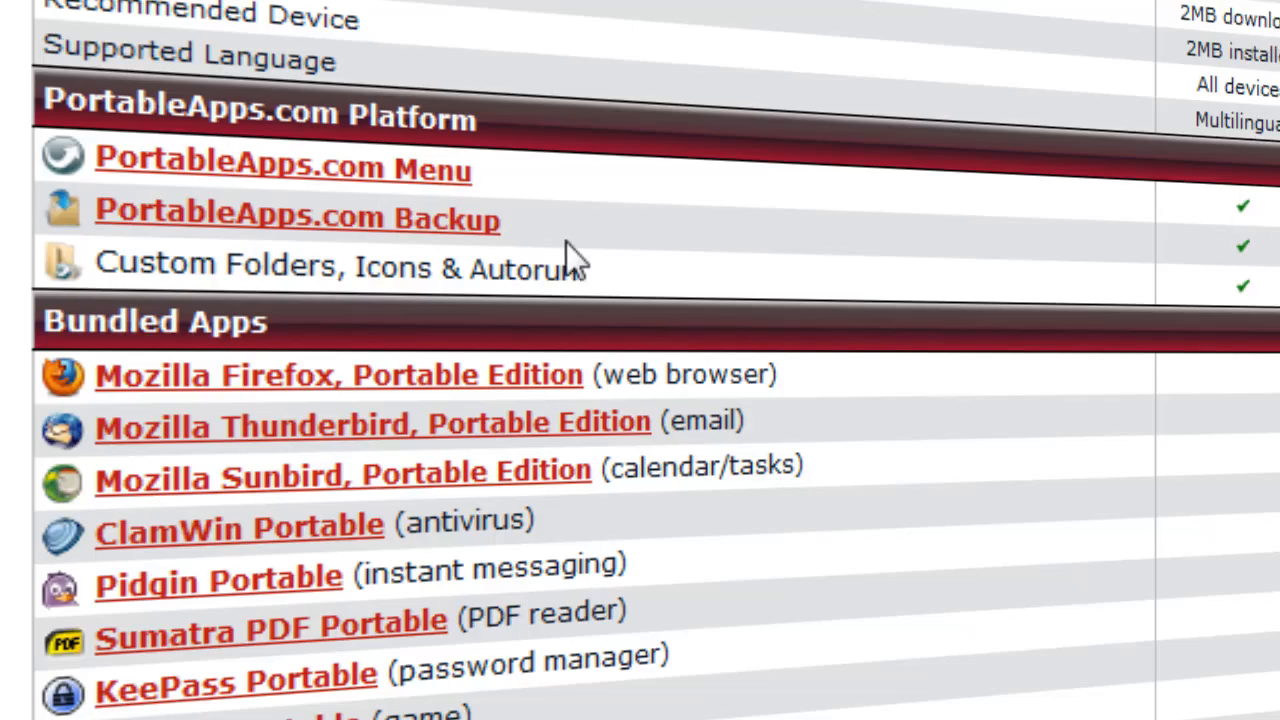
mouse_move(400, 320)
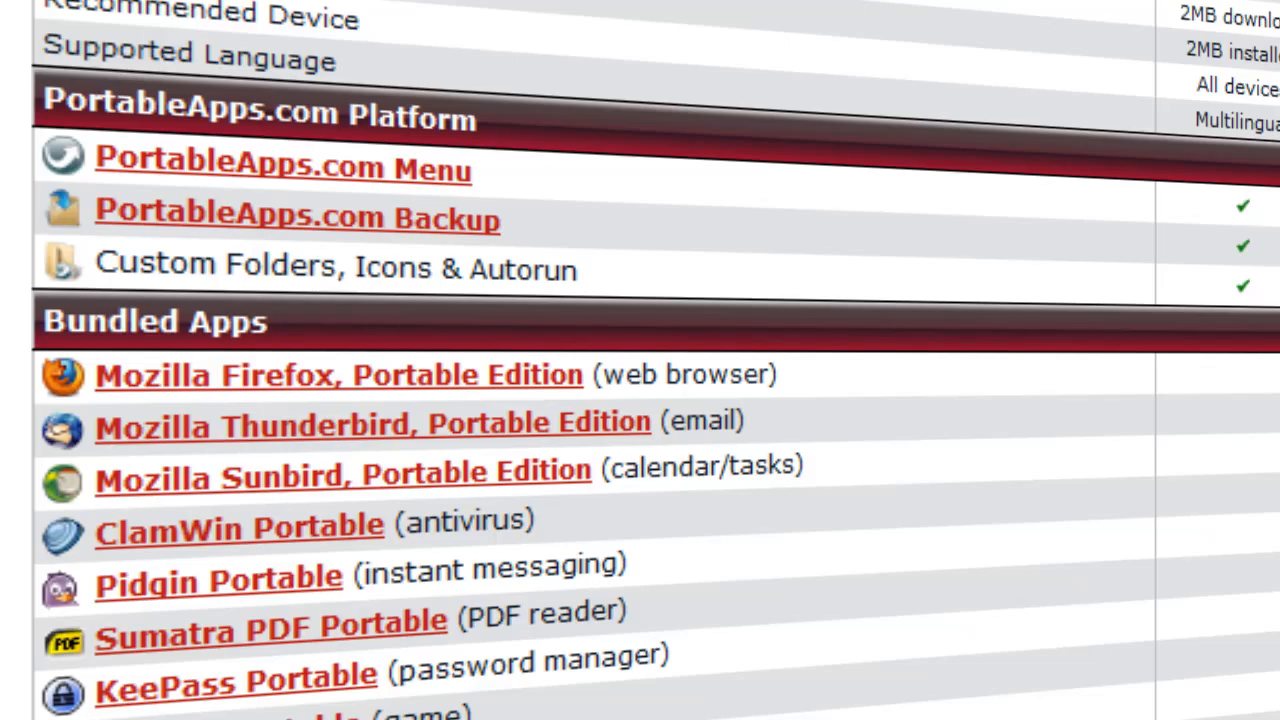
- Run the downloaded PortableApps.com Platform setup file from Chrome and allow it past the security warning
scroll("down", 3)
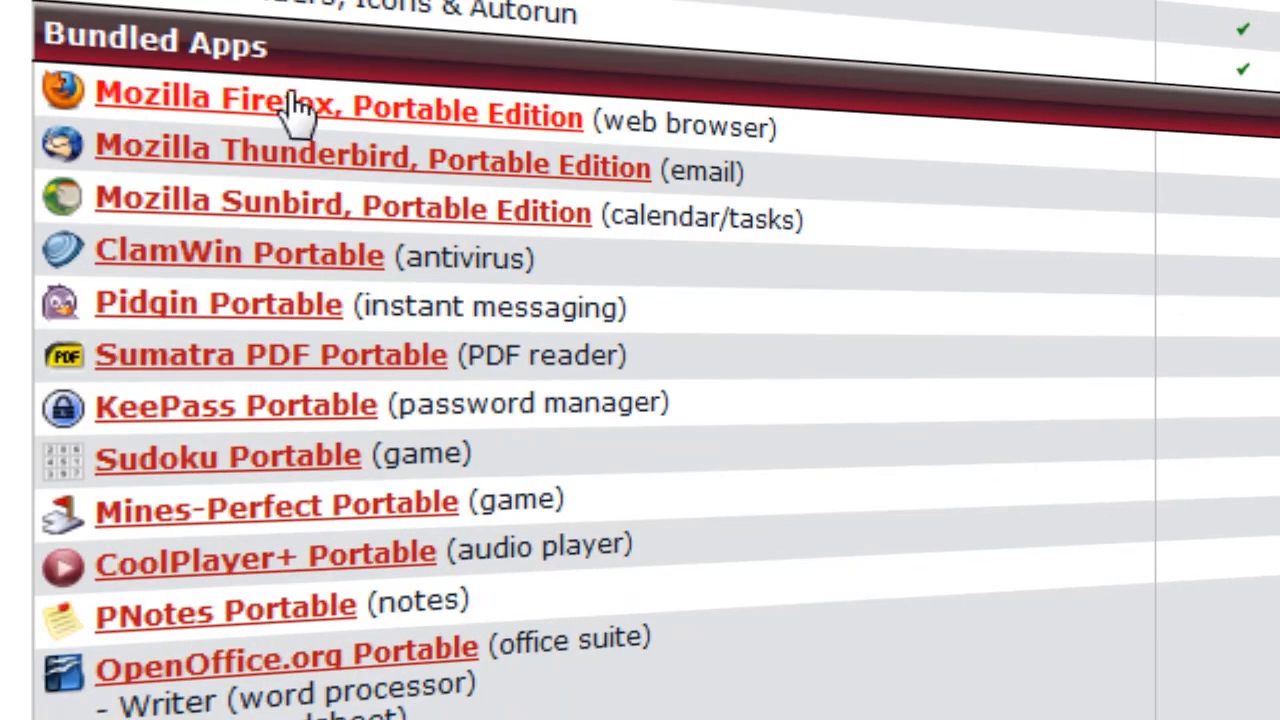
mouse_move(280, 284)
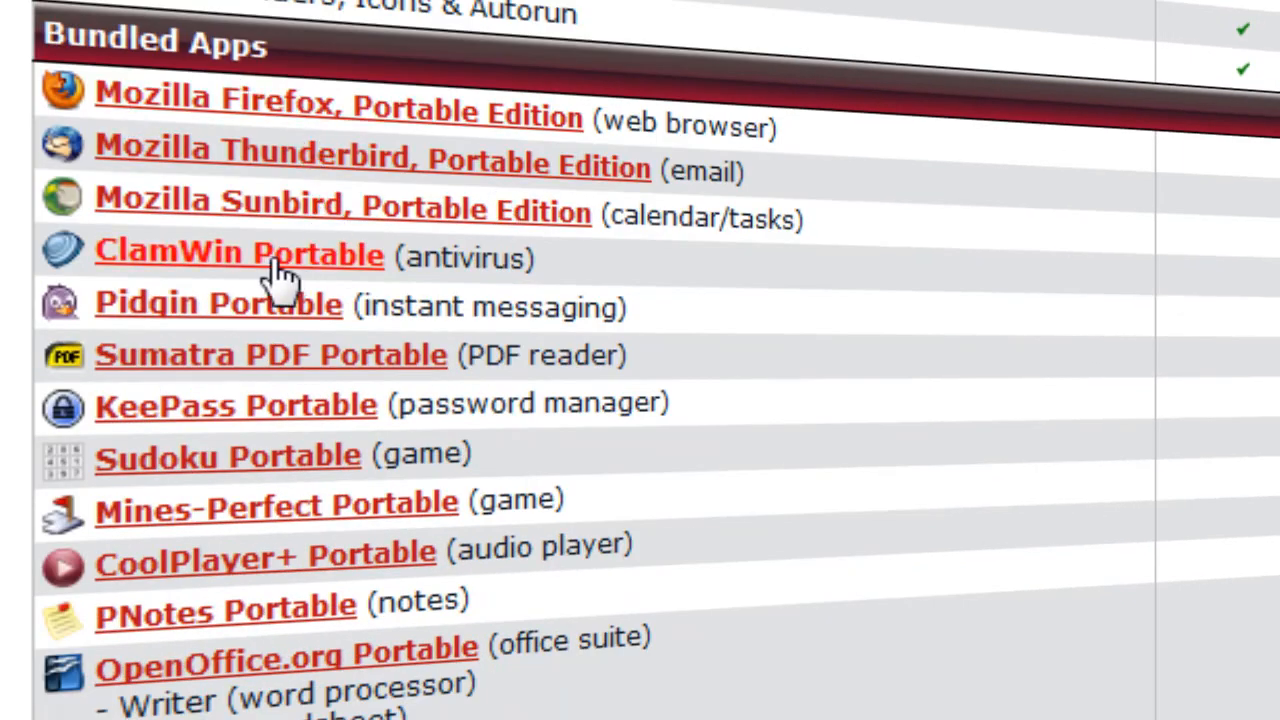
mouse_move(300, 316)
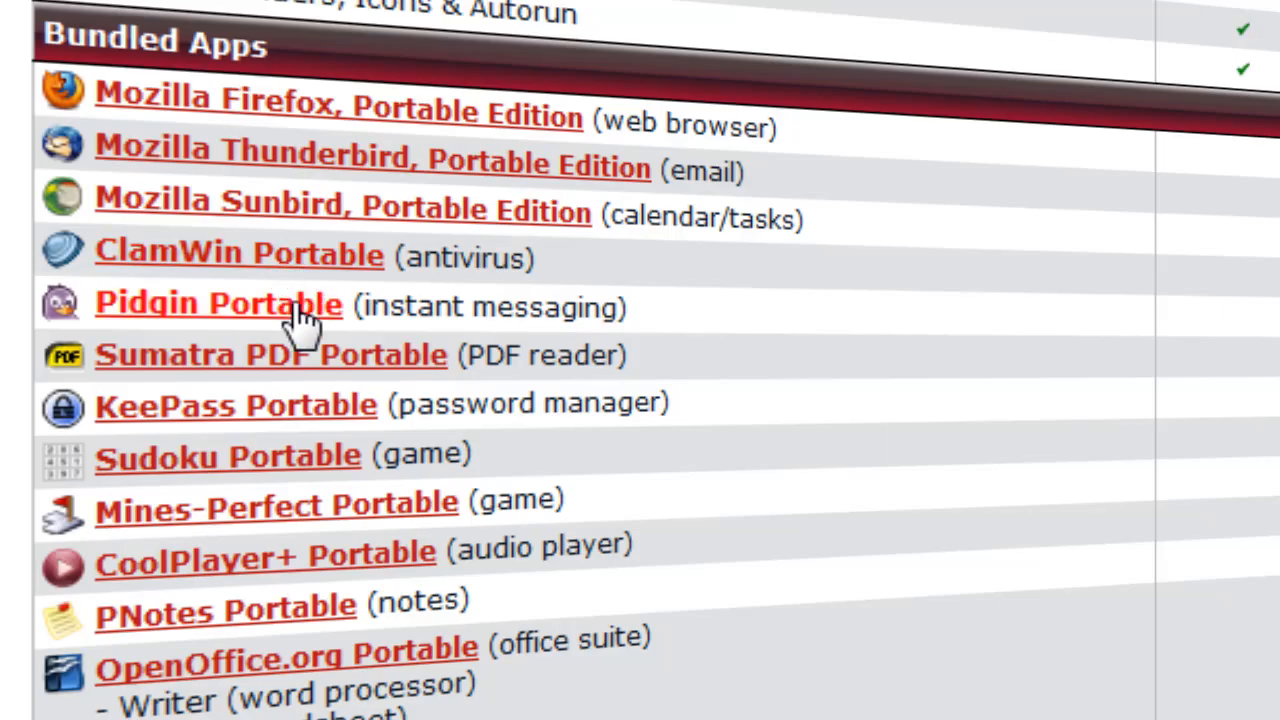
mouse_move(278, 496)
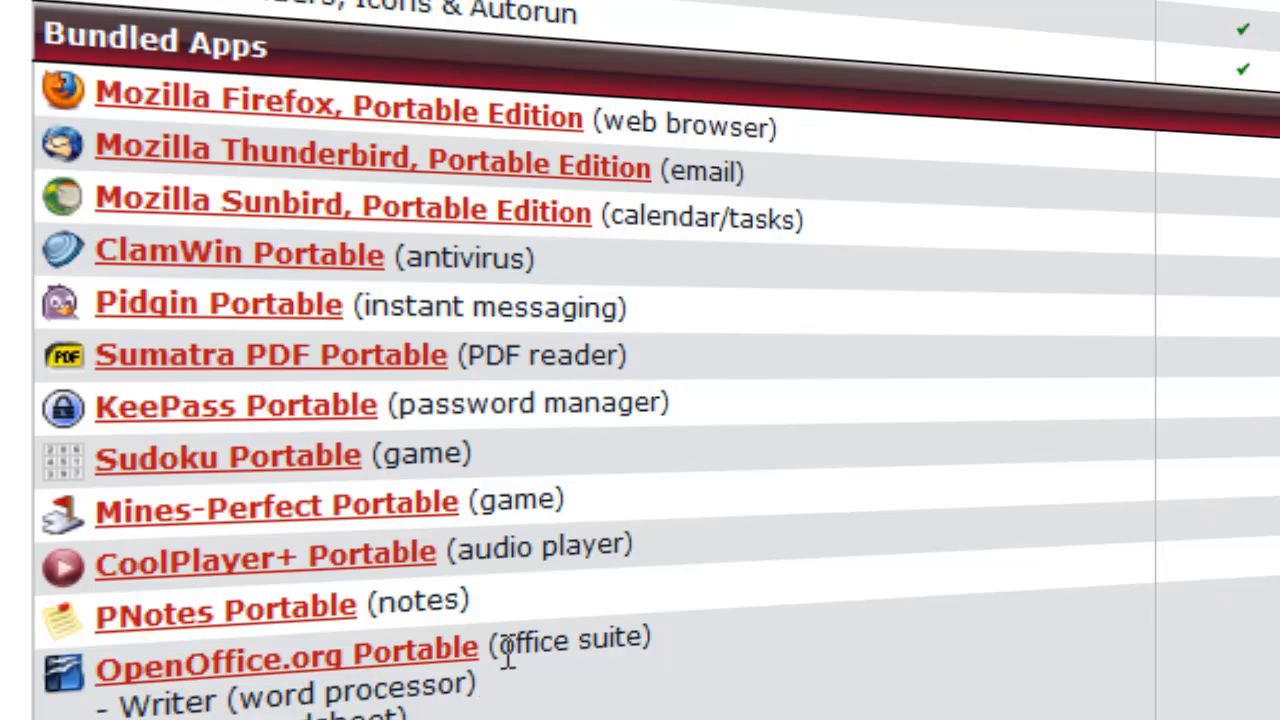
mouse_move(508, 644)
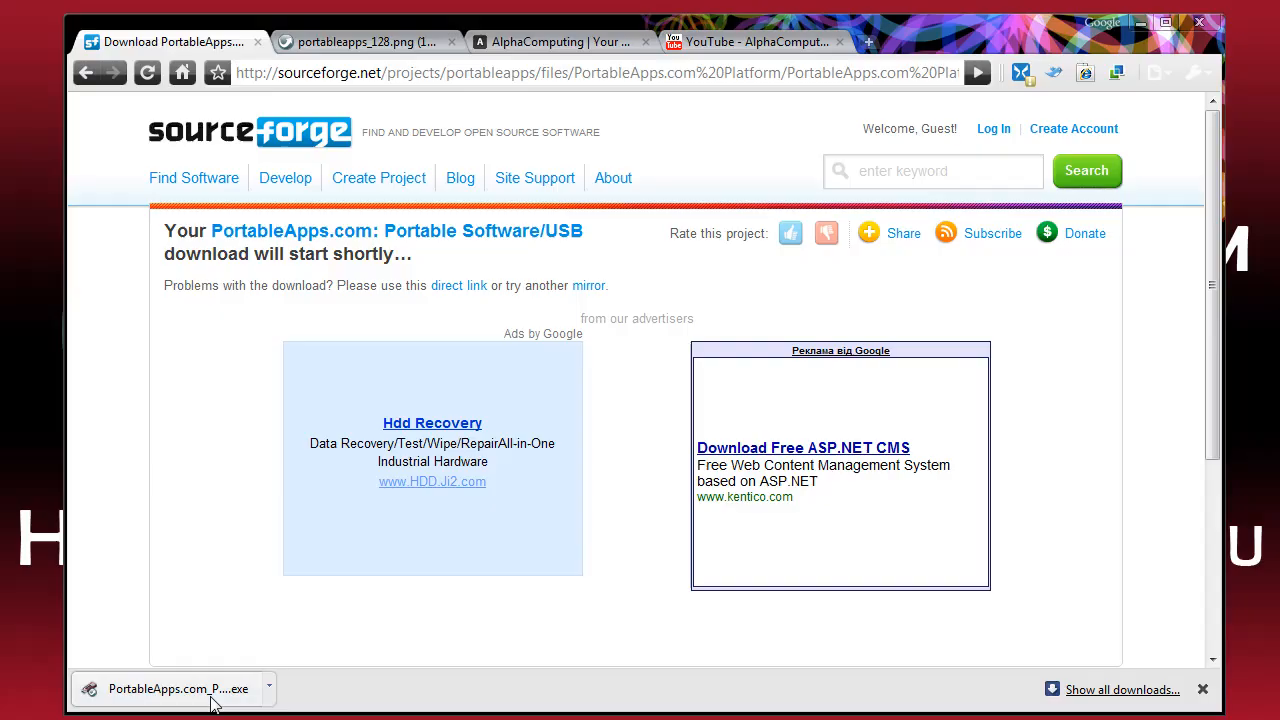
left_click(164, 688)
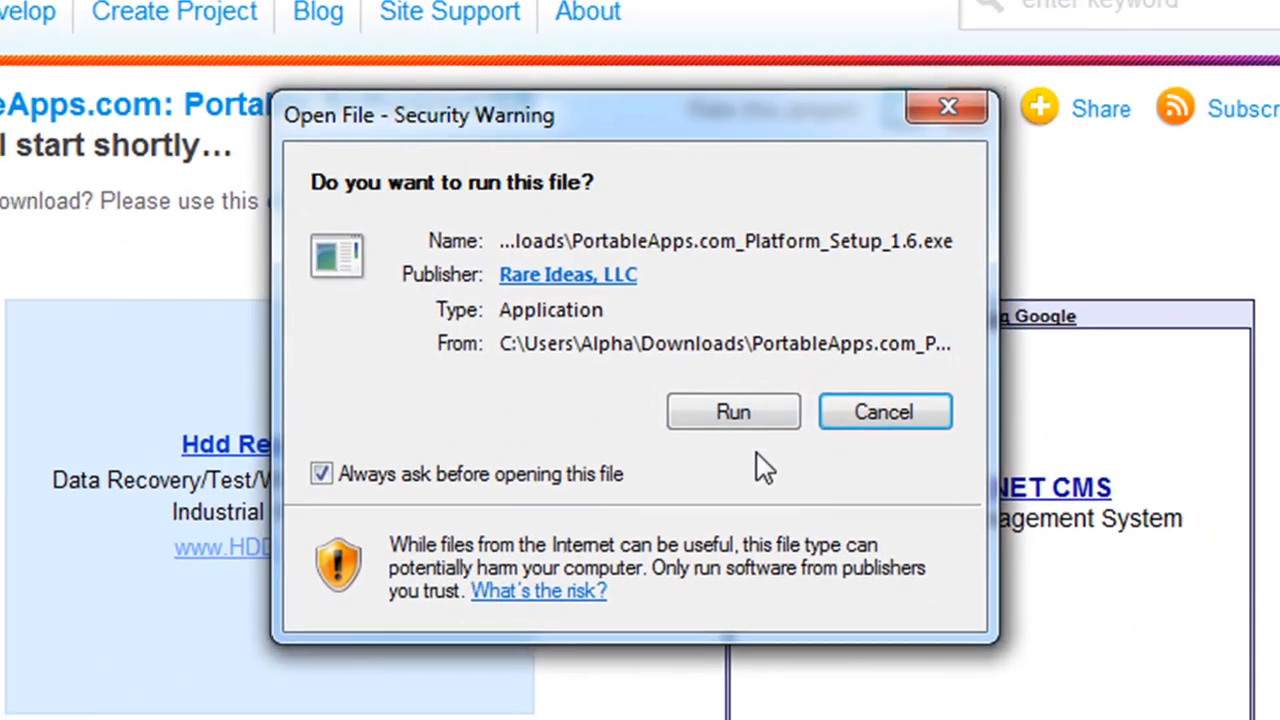
left_click(732, 412)
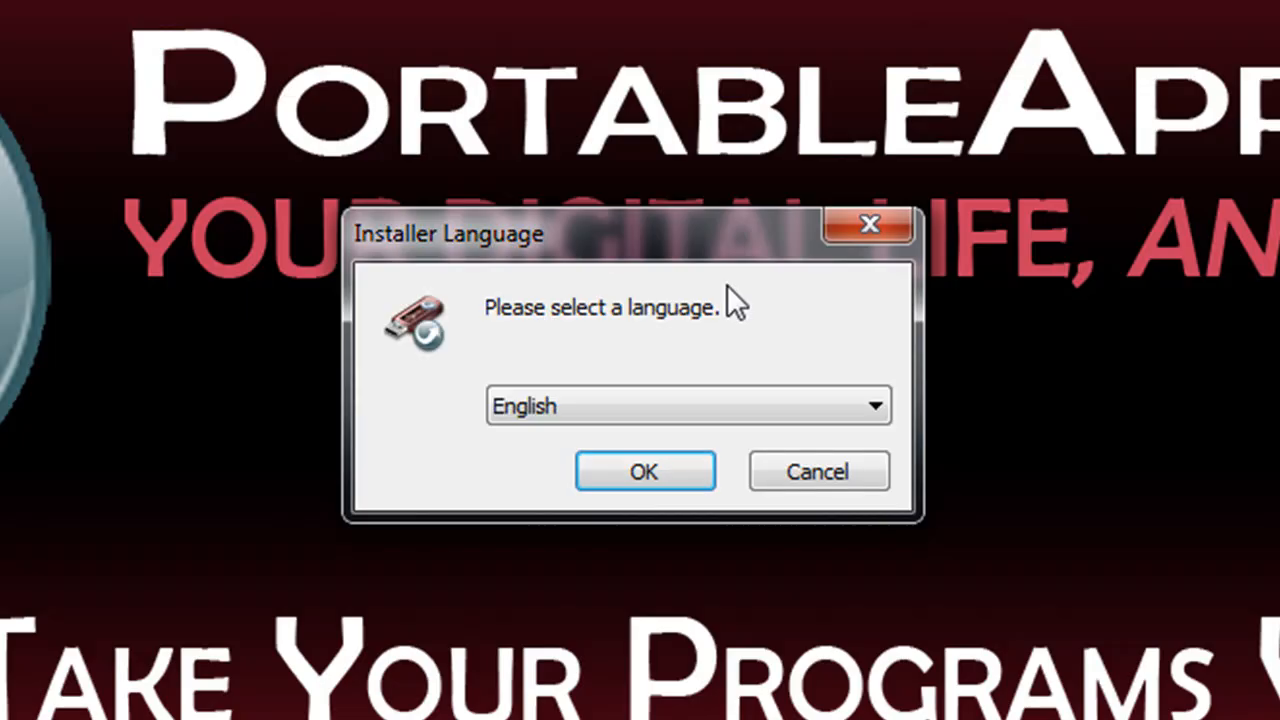
- Keep English as the installer language and continue to the Platform 1.6 welcome page
left_click(688, 404)
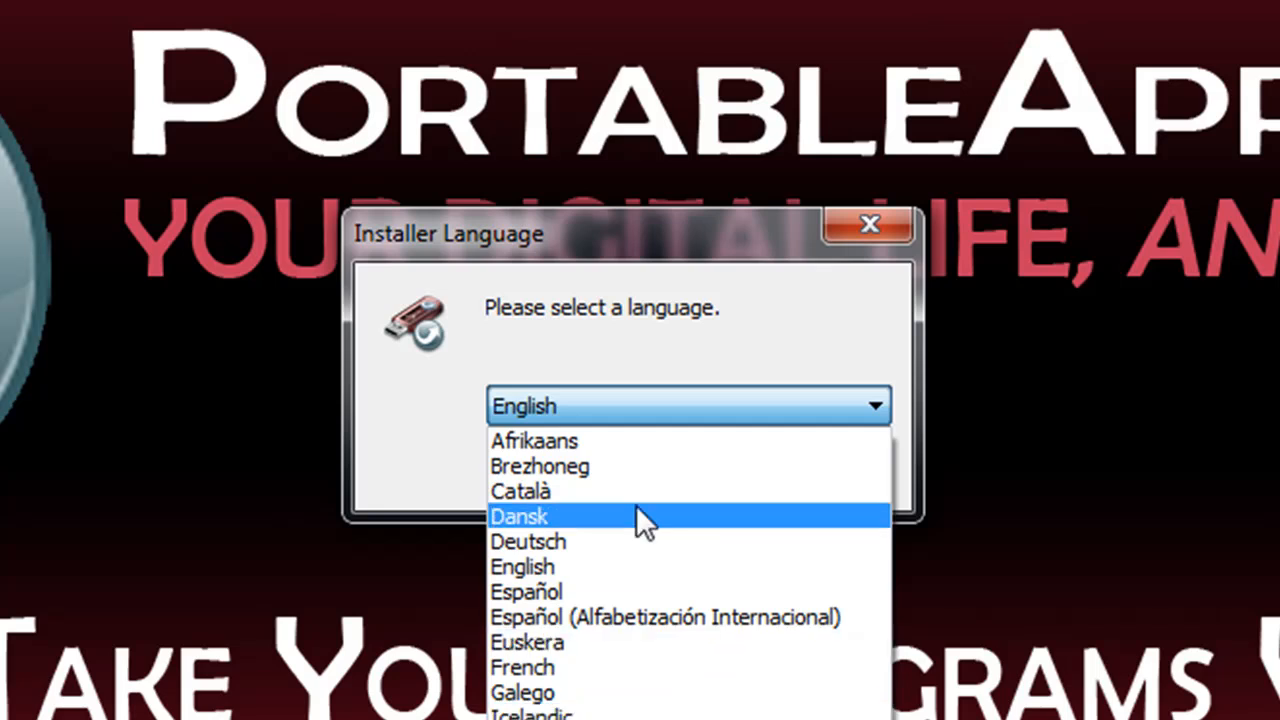
mouse_move(640, 466)
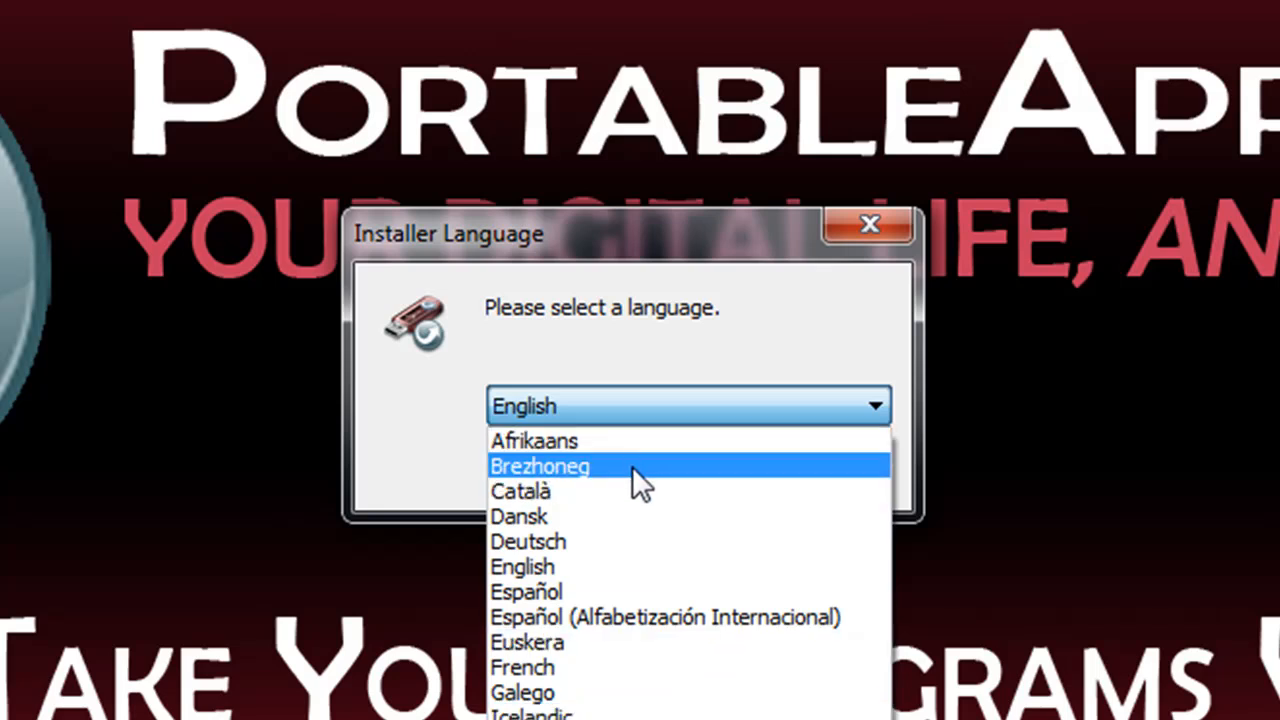
mouse_move(638, 504)
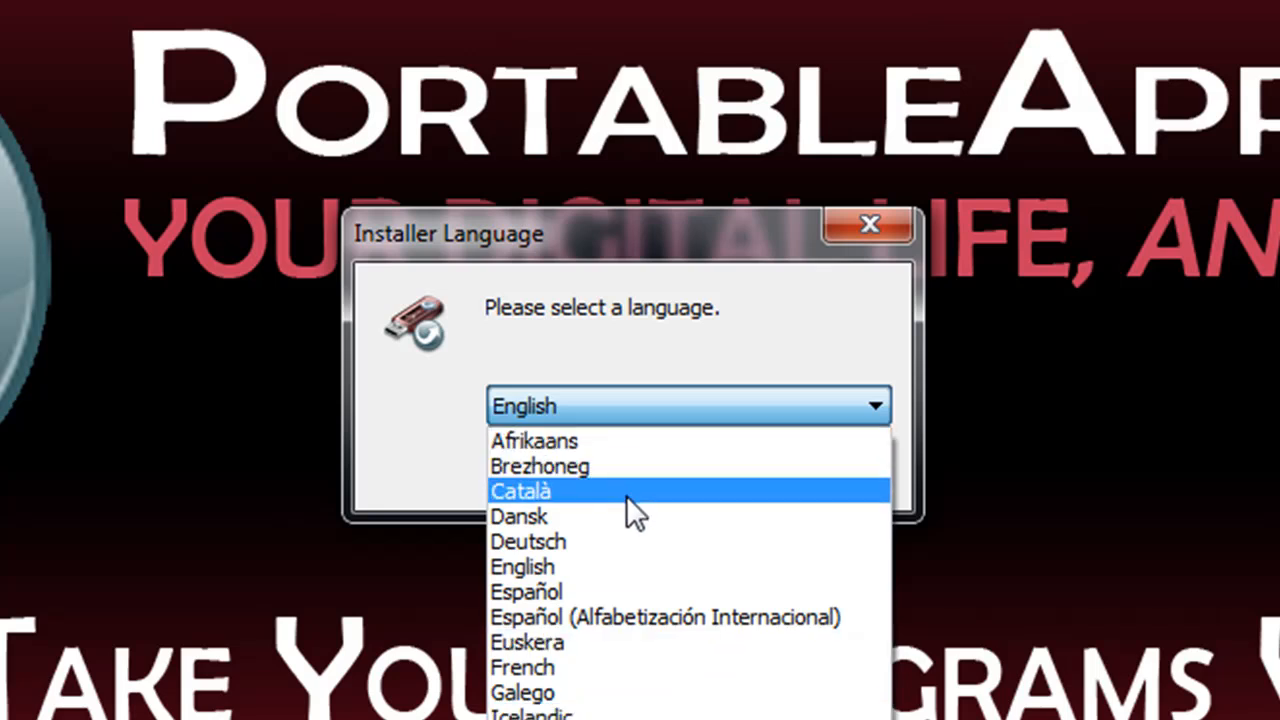
mouse_move(630, 668)
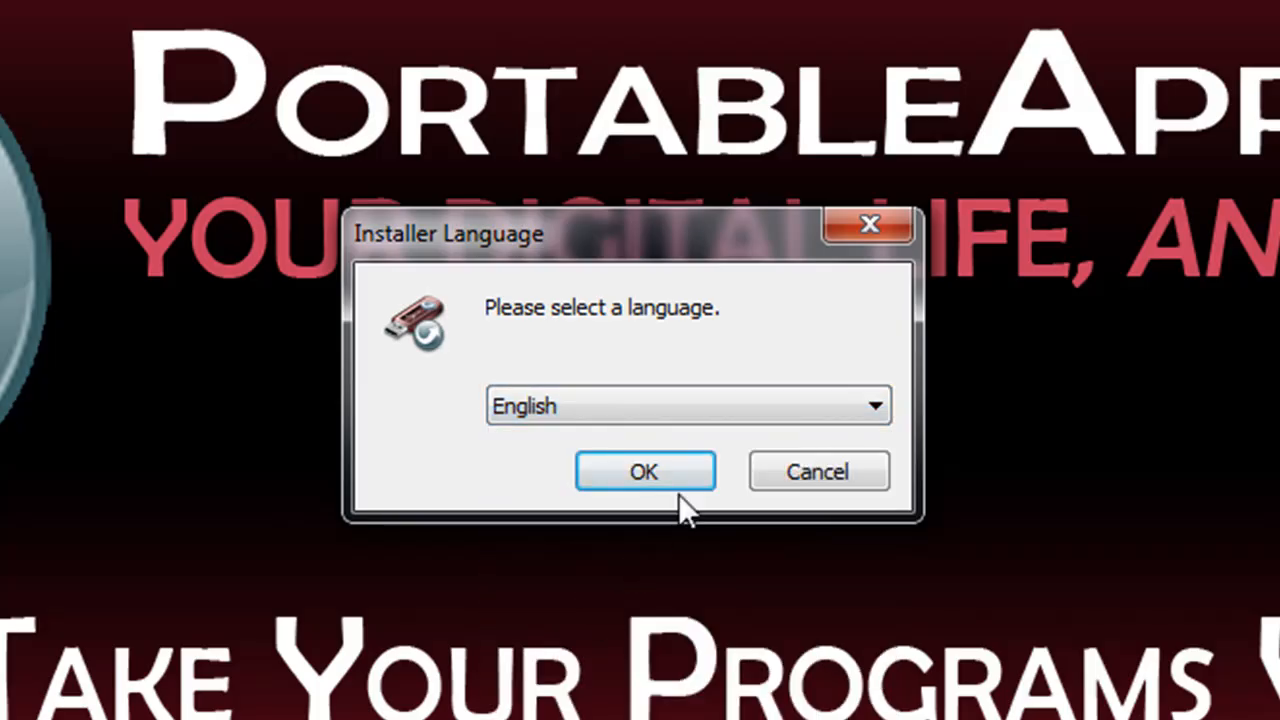
left_click(644, 472)
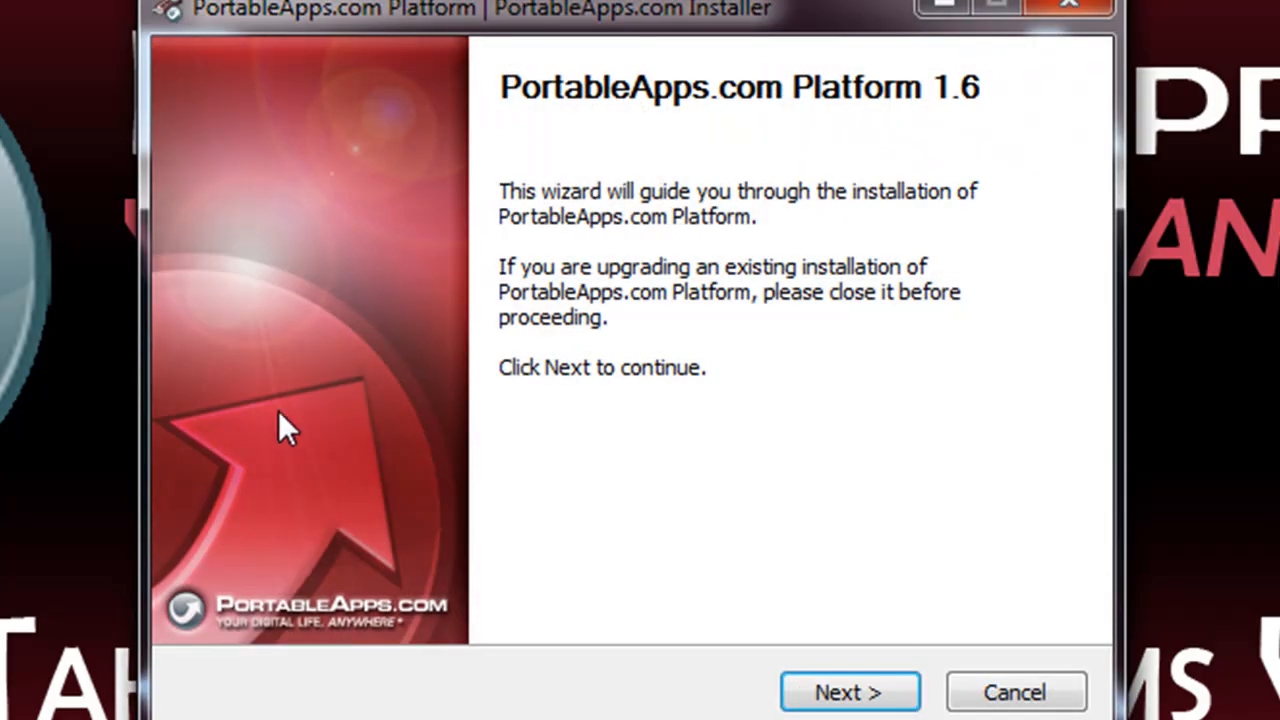
- Install PortableApps.com Platform to the MY USB (I:) drive as the destination folder
left_click(848, 692)
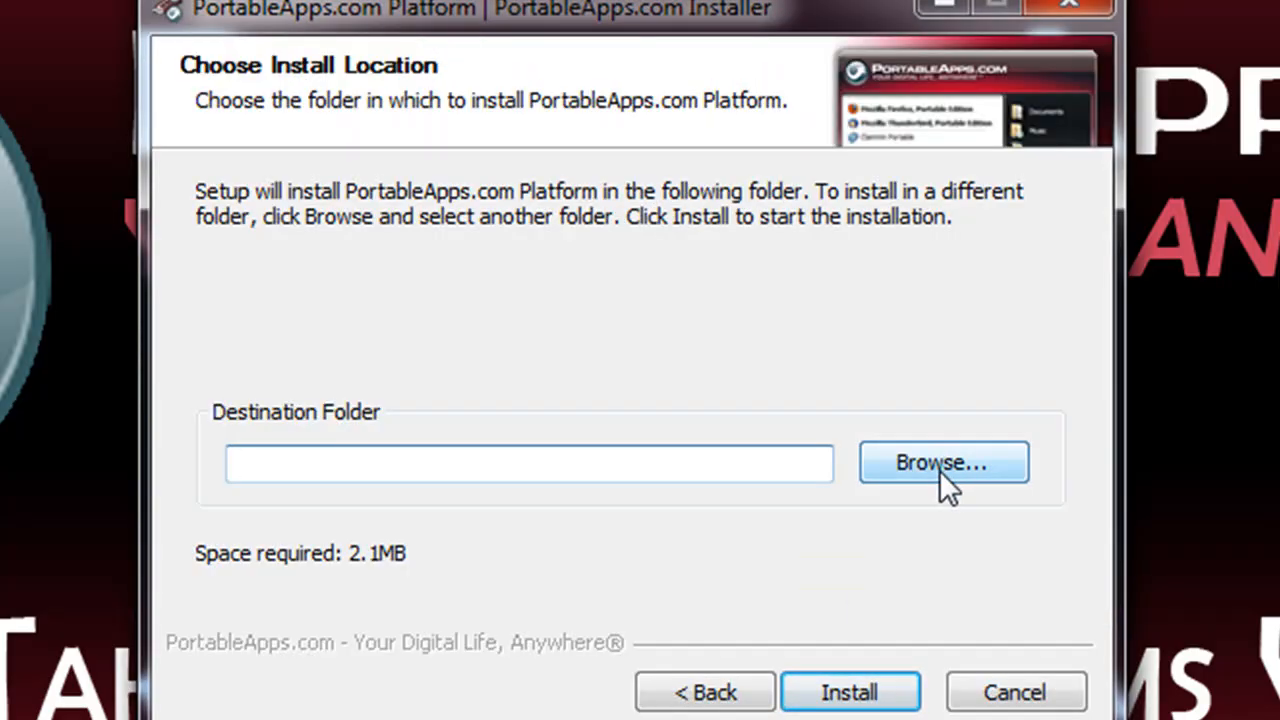
left_click(942, 462)
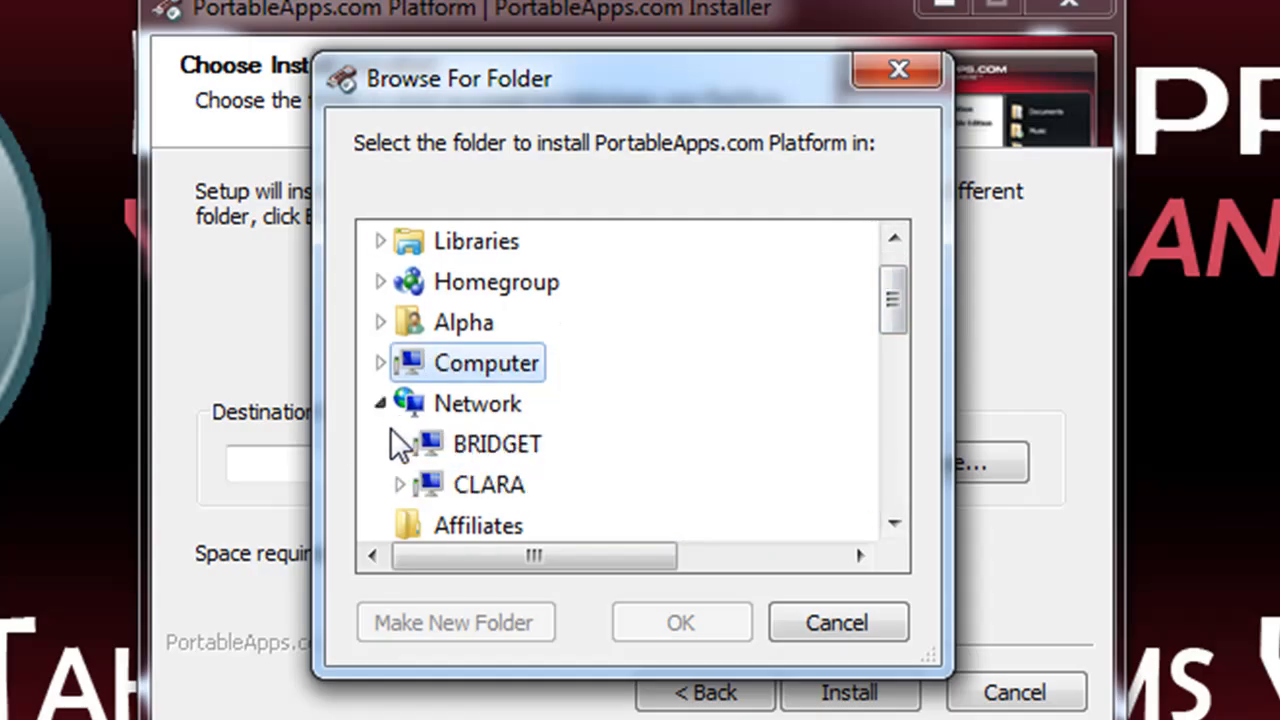
mouse_move(888, 300)
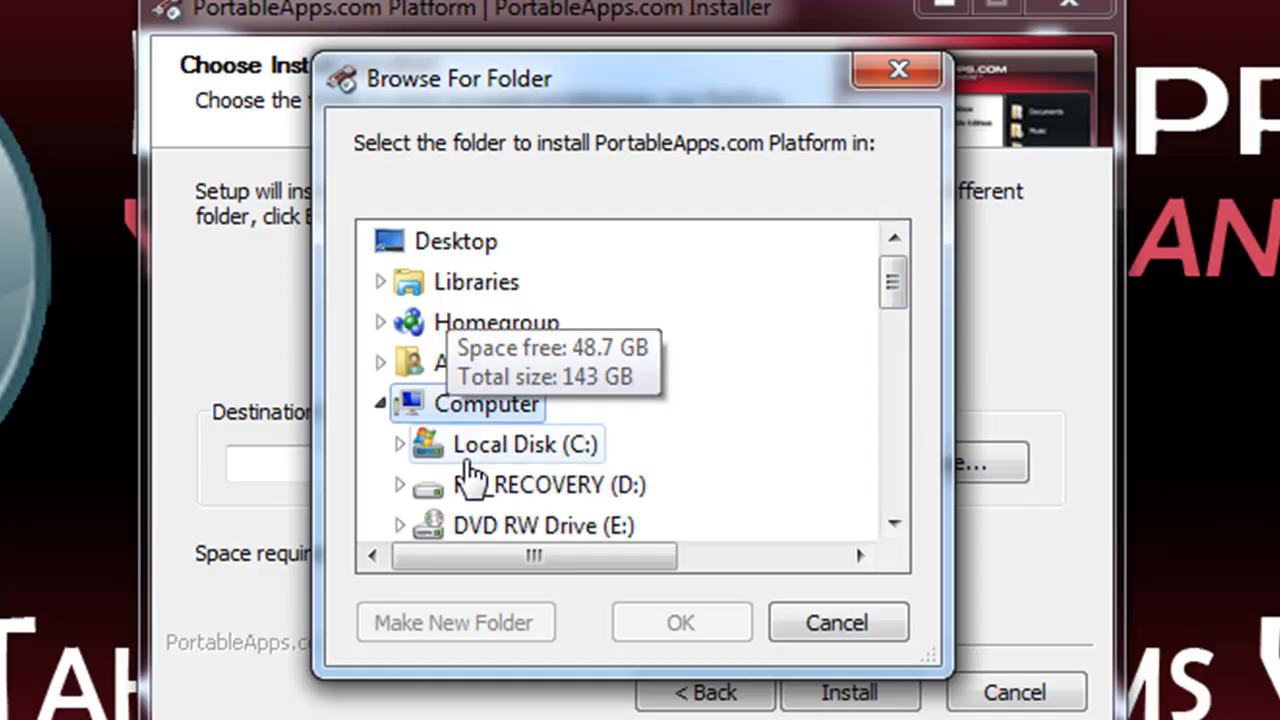
scroll("down", 3)
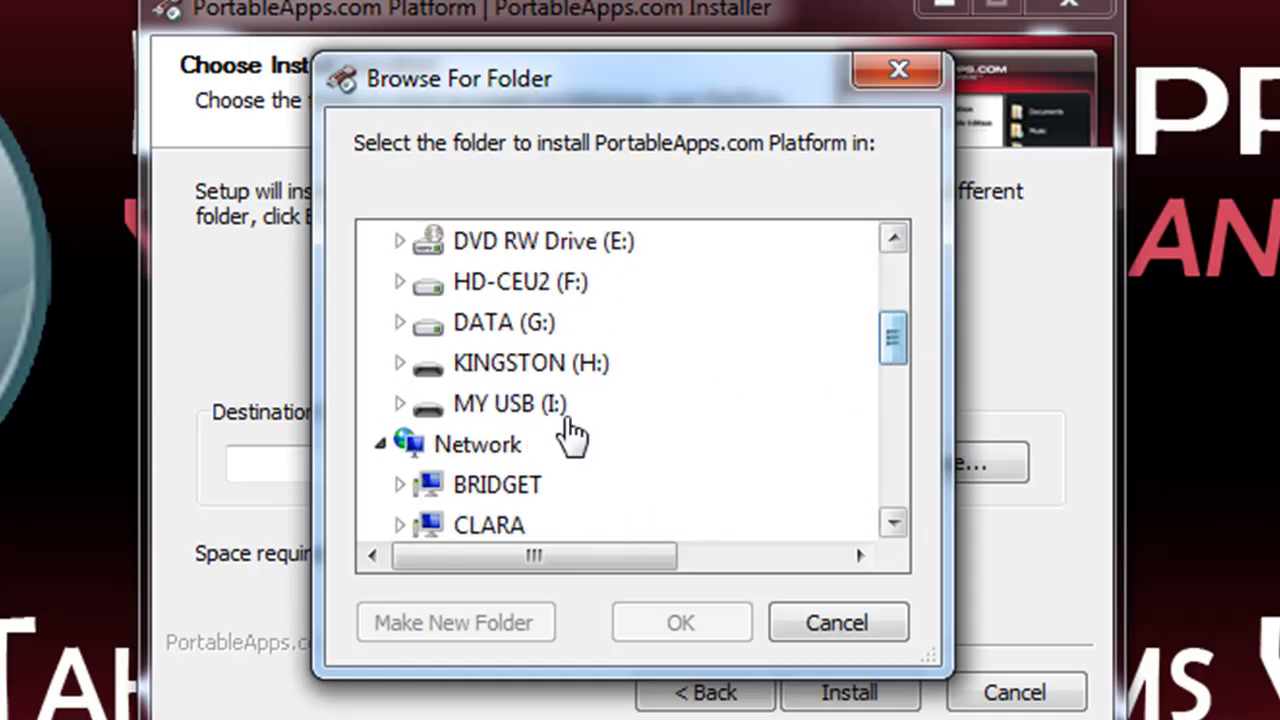
left_click(680, 622)
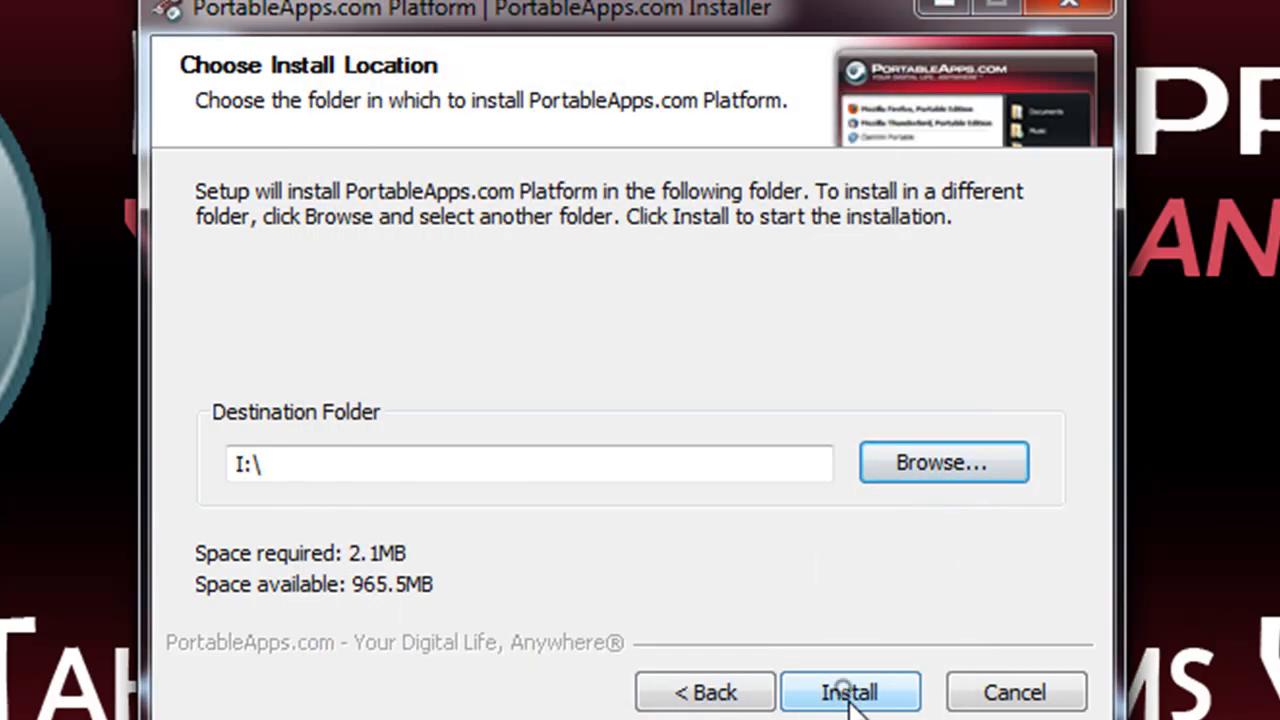
left_click(848, 692)
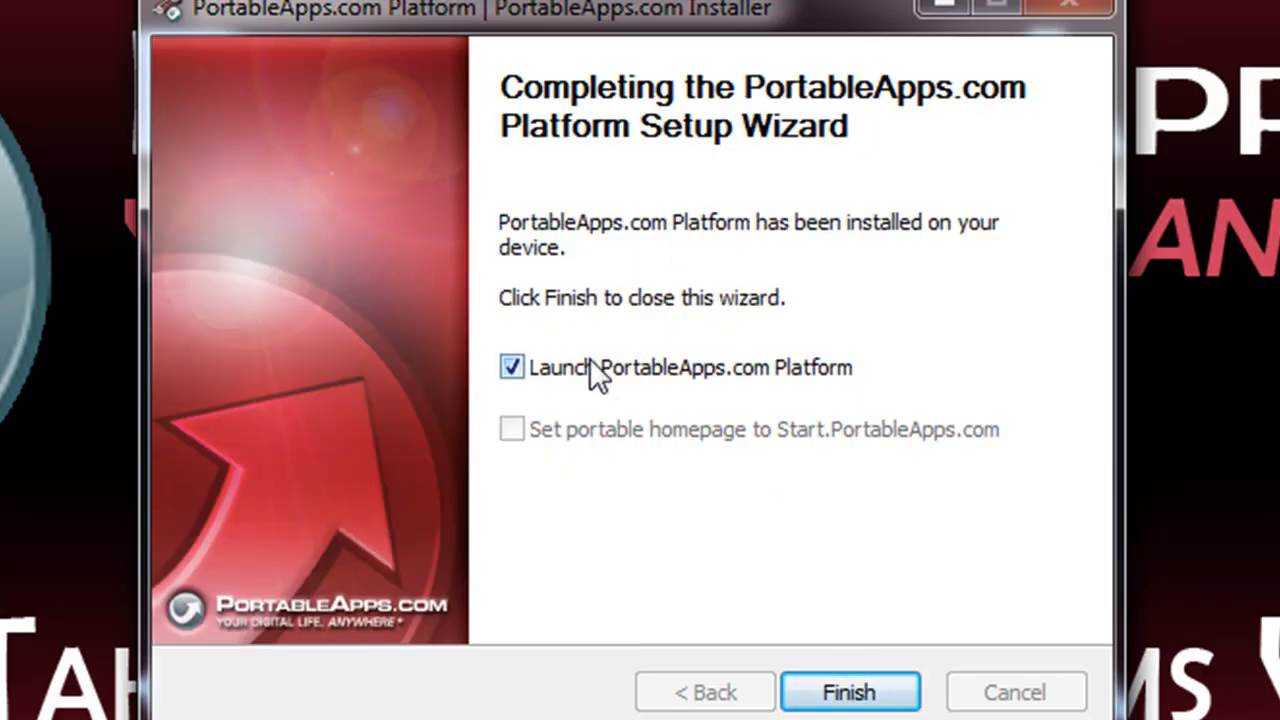
- Finish the setup with Launch PortableApps.com Platform checked so the menu starts
left_click(848, 692)
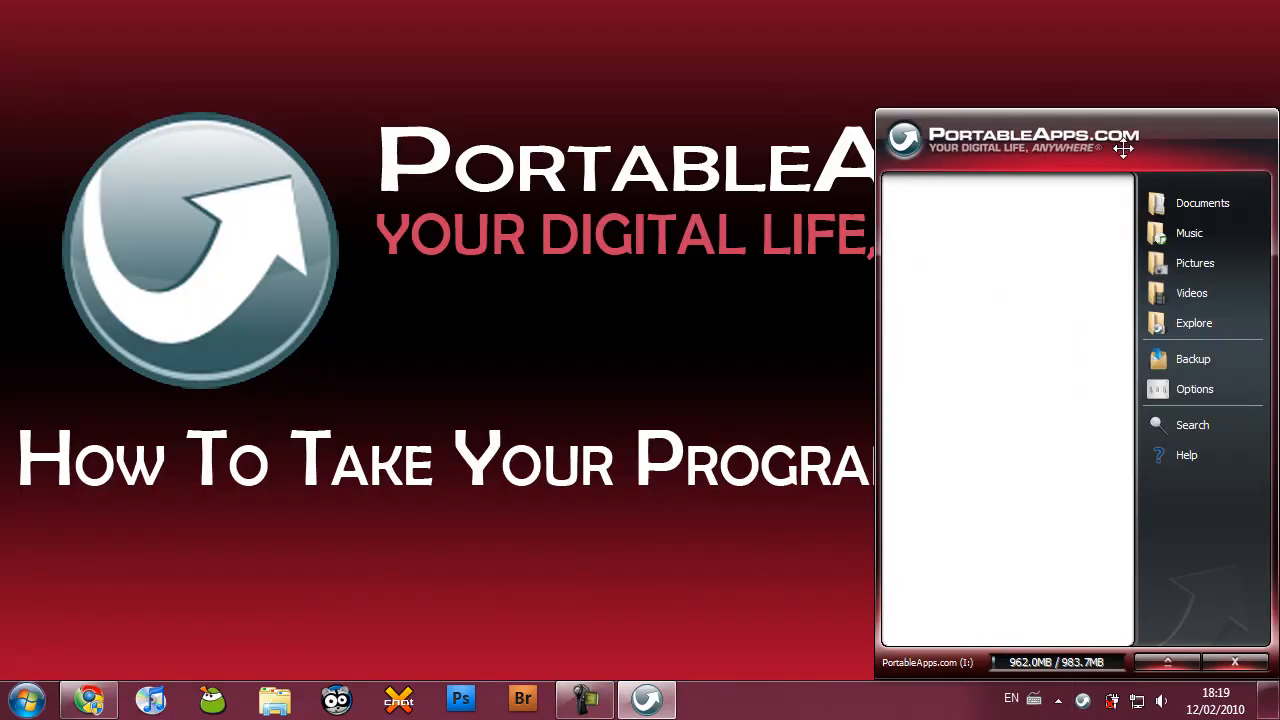
- Move the empty PortableApps.com menu toward the centre of the desktop
left_click_drag(1124, 148, 1004, 120)
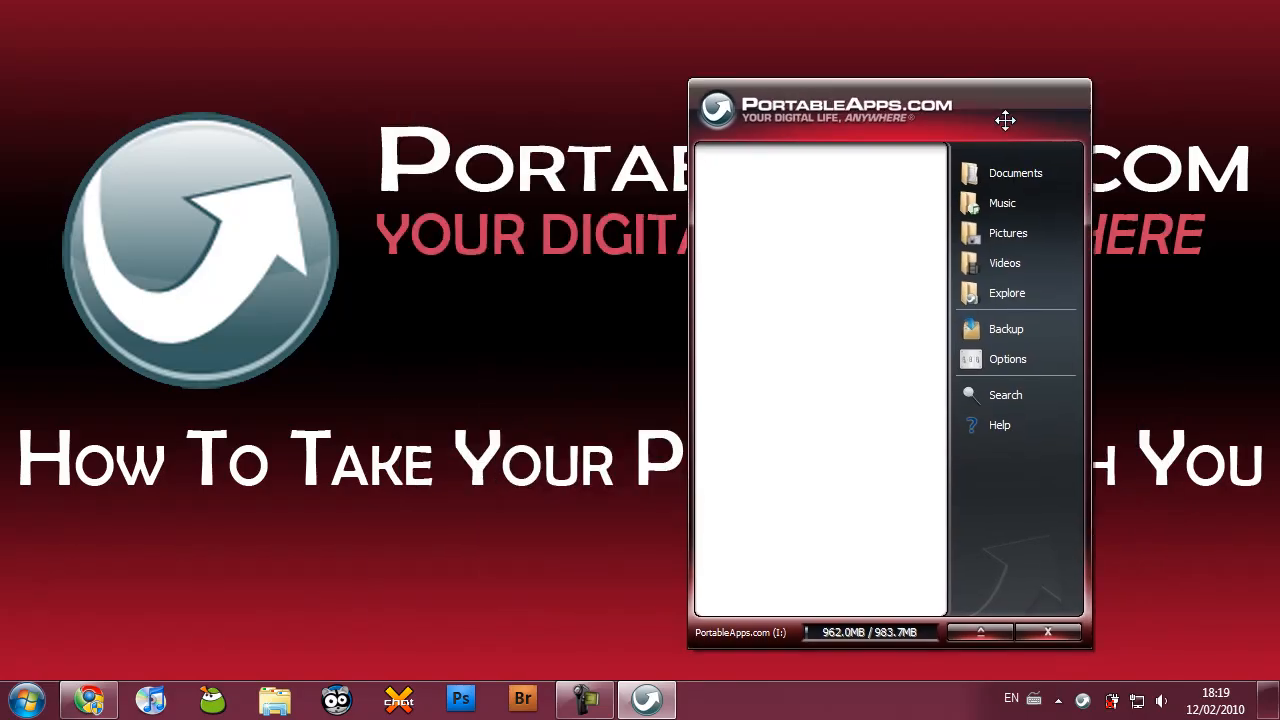
left_click_drag(1004, 120, 1004, 128)
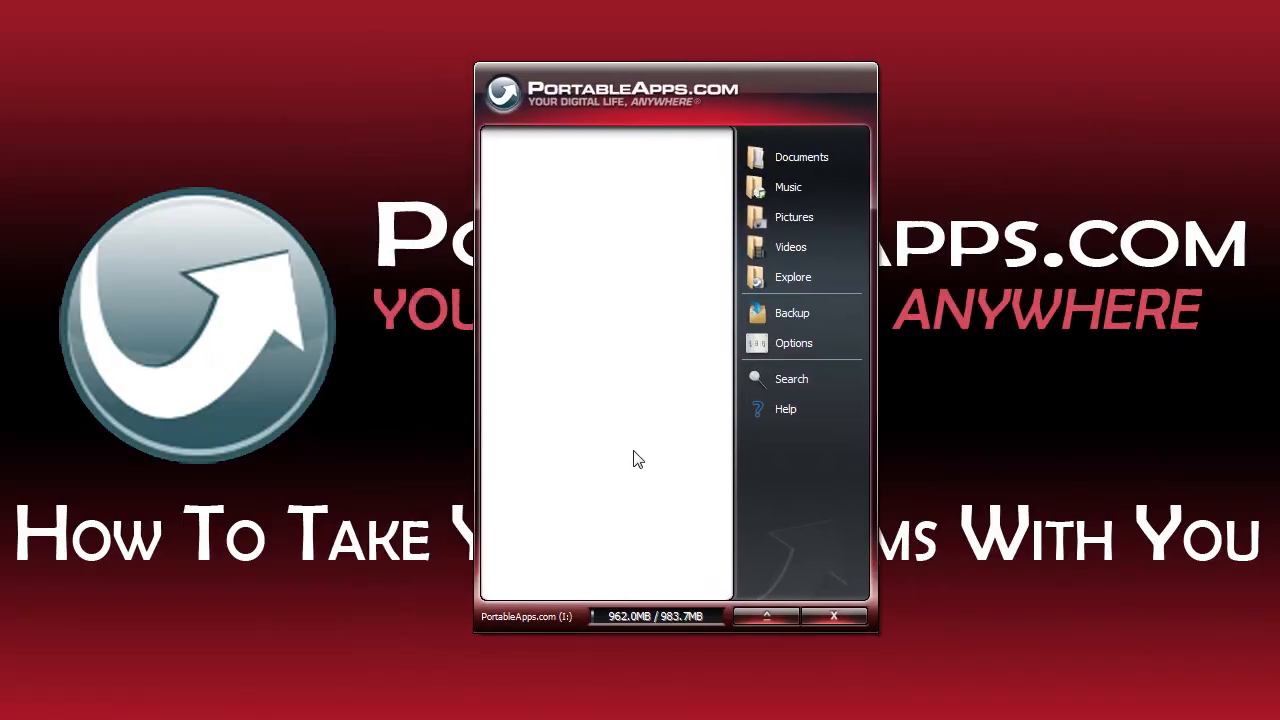
mouse_move(690, 92)
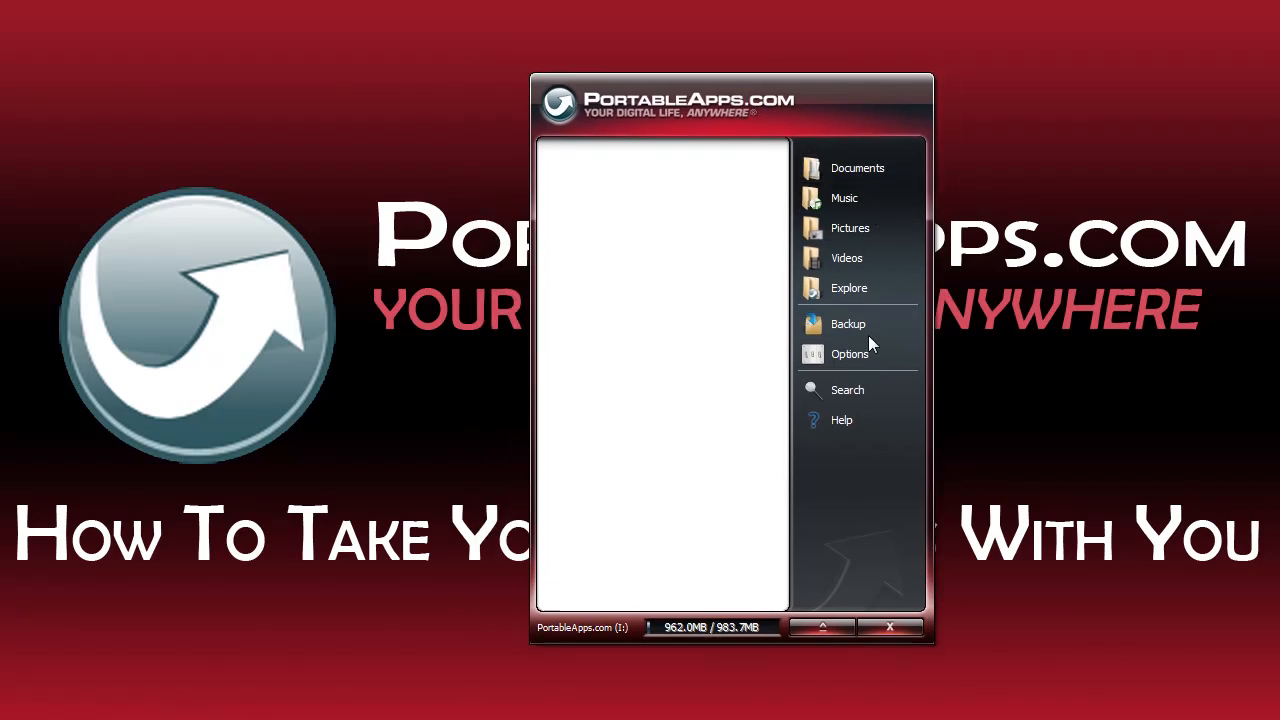
mouse_move(804, 560)
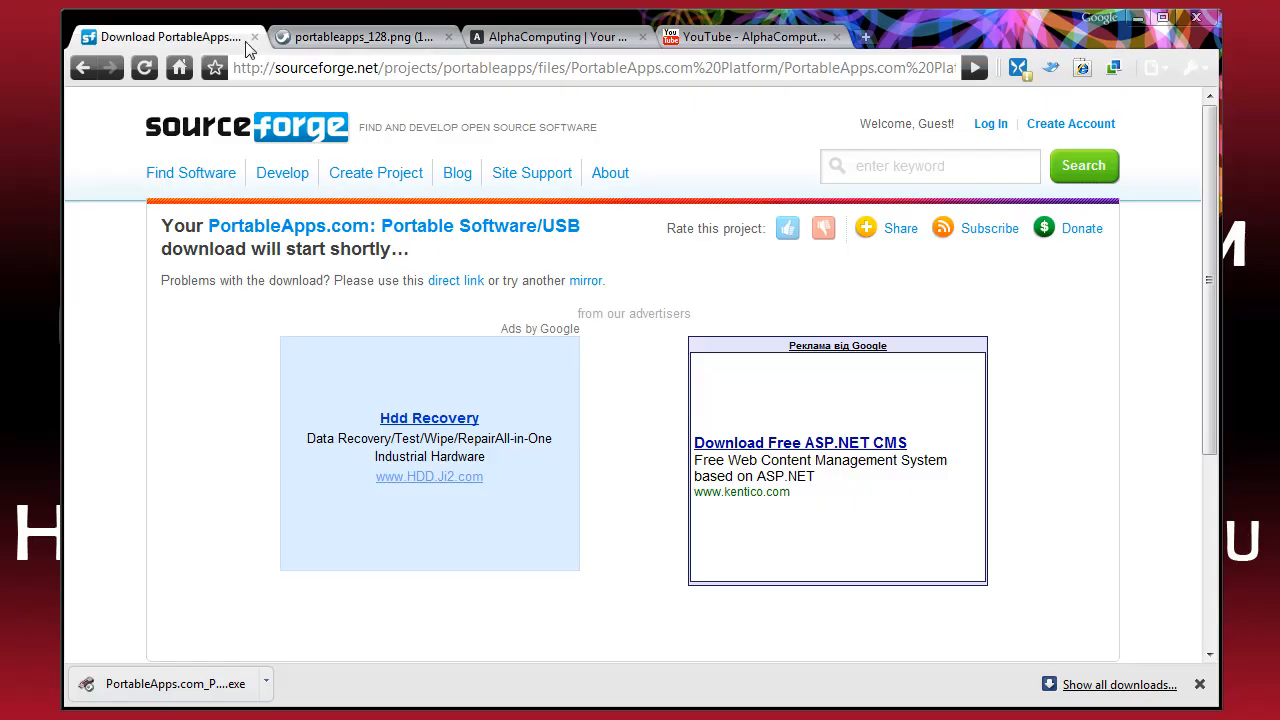
- Browse the PortableApps.com Applications directory to the Internet section and choose Google Chrome Portable
left_click(256, 36)
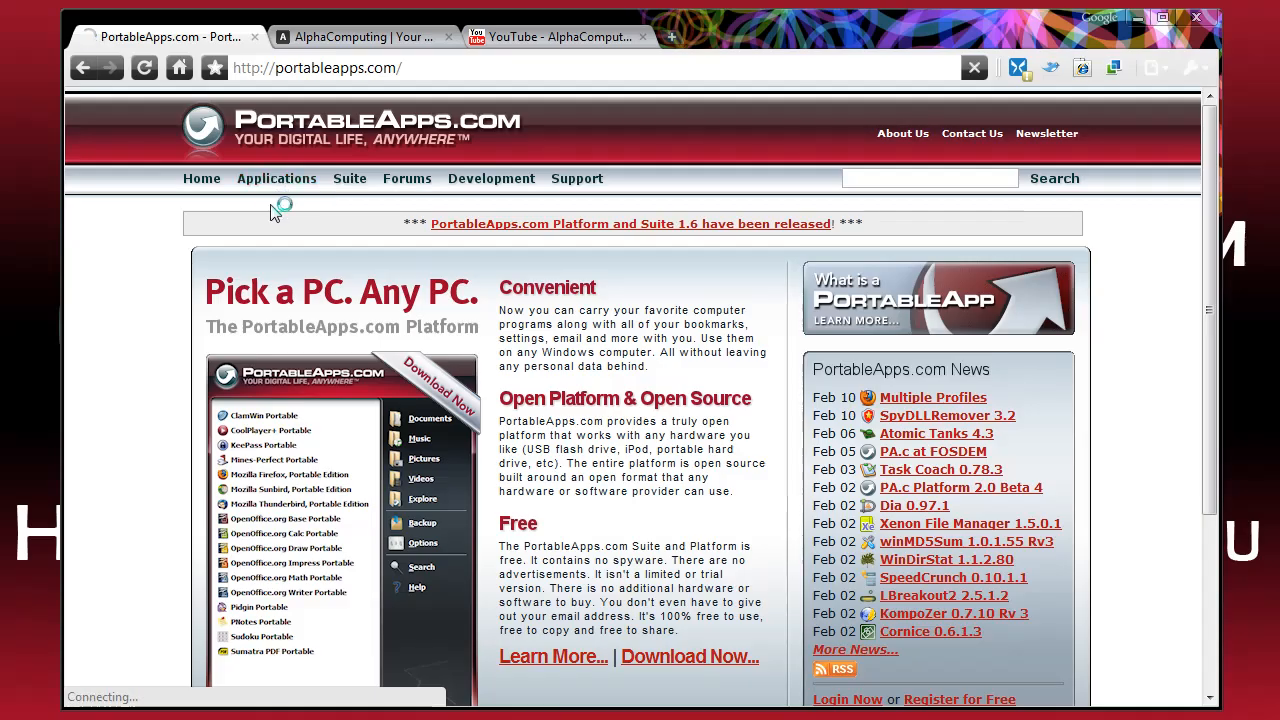
left_click(276, 178)
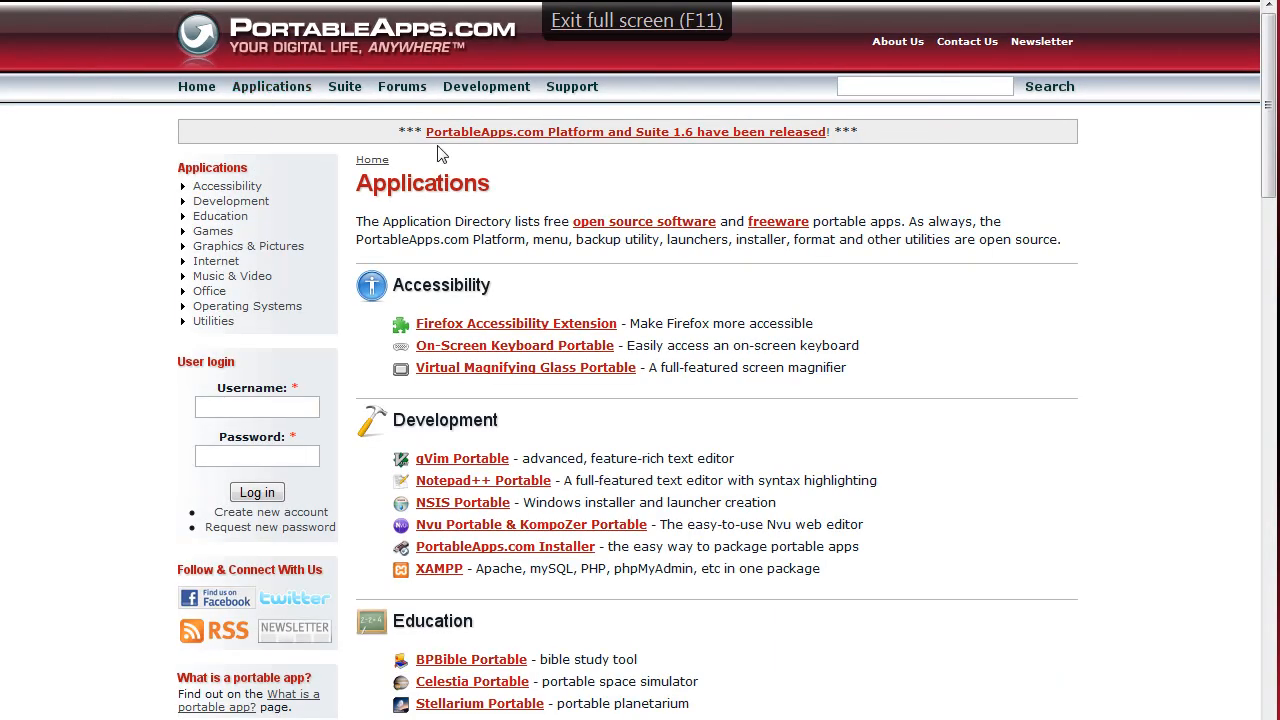
scroll("down", 3)
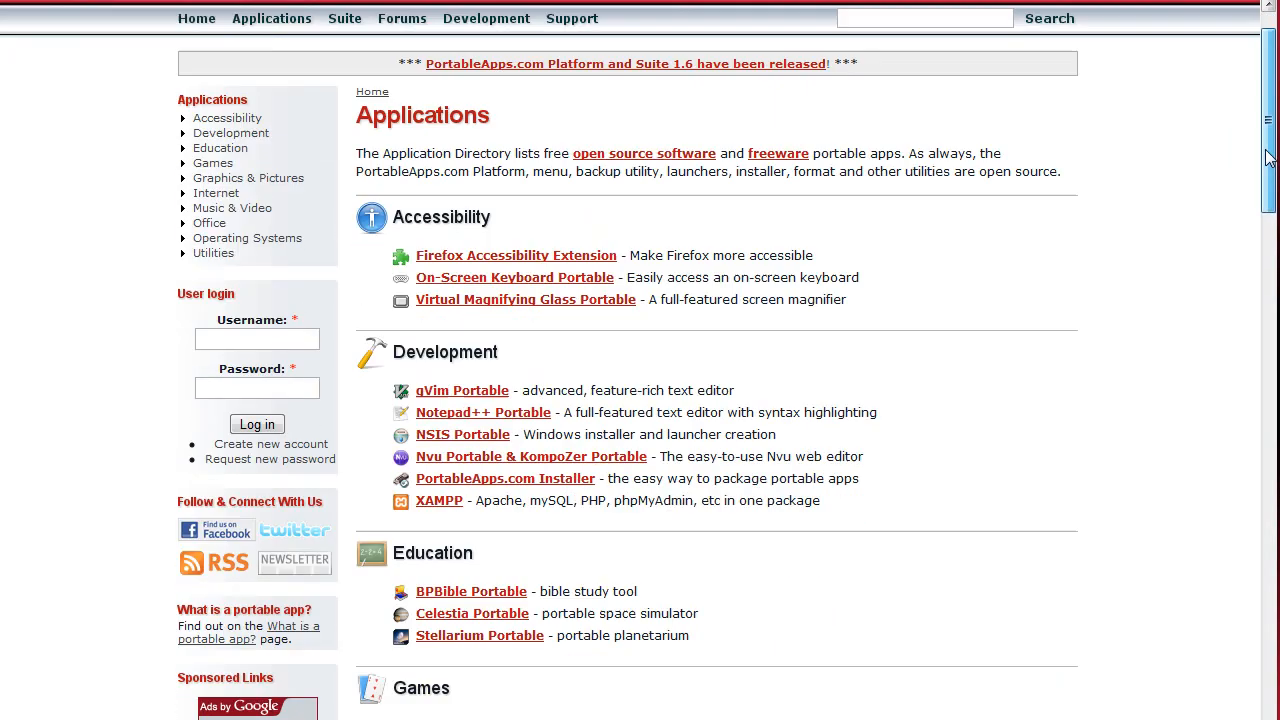
scroll("down", 3)
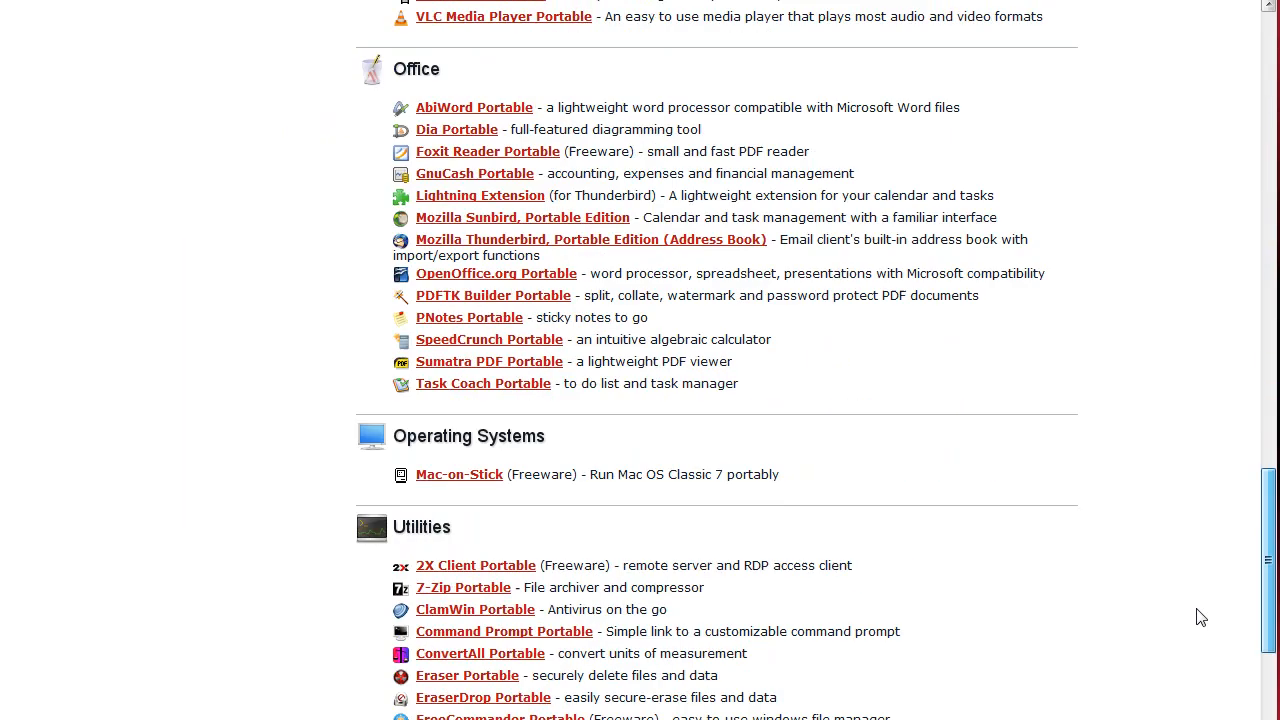
scroll("down", 3)
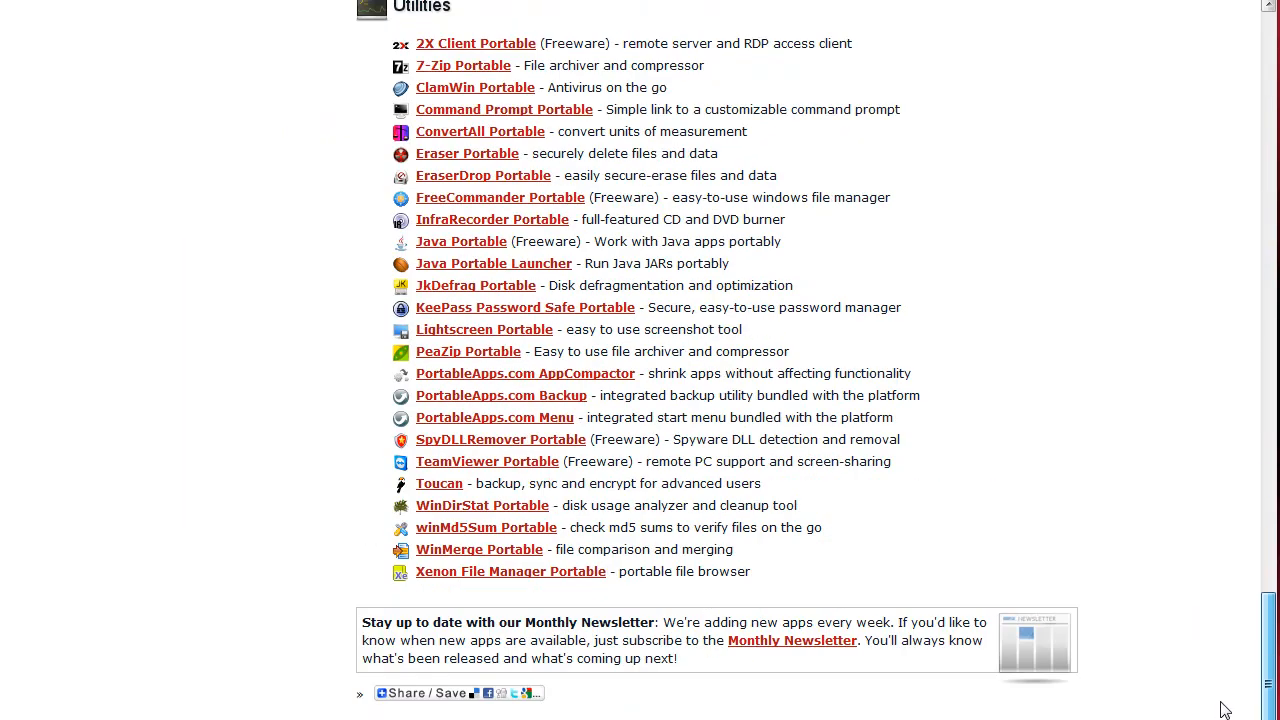
scroll("up", 3)
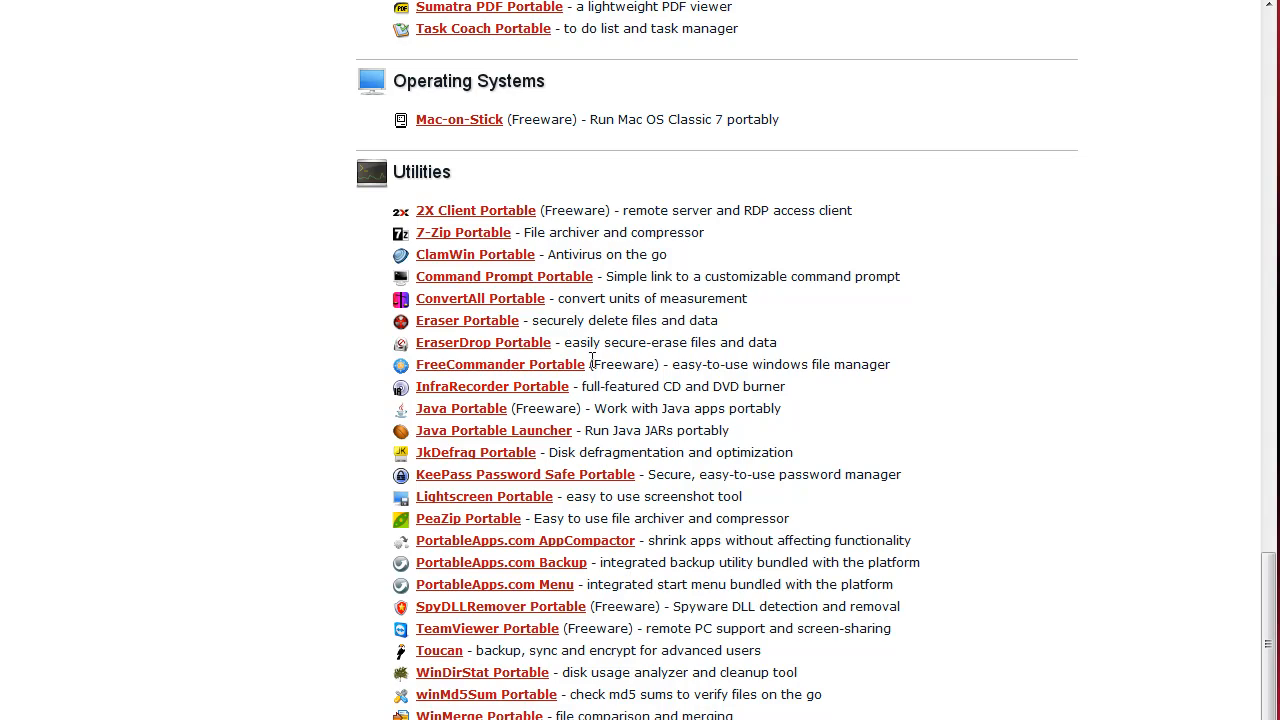
mouse_move(1256, 620)
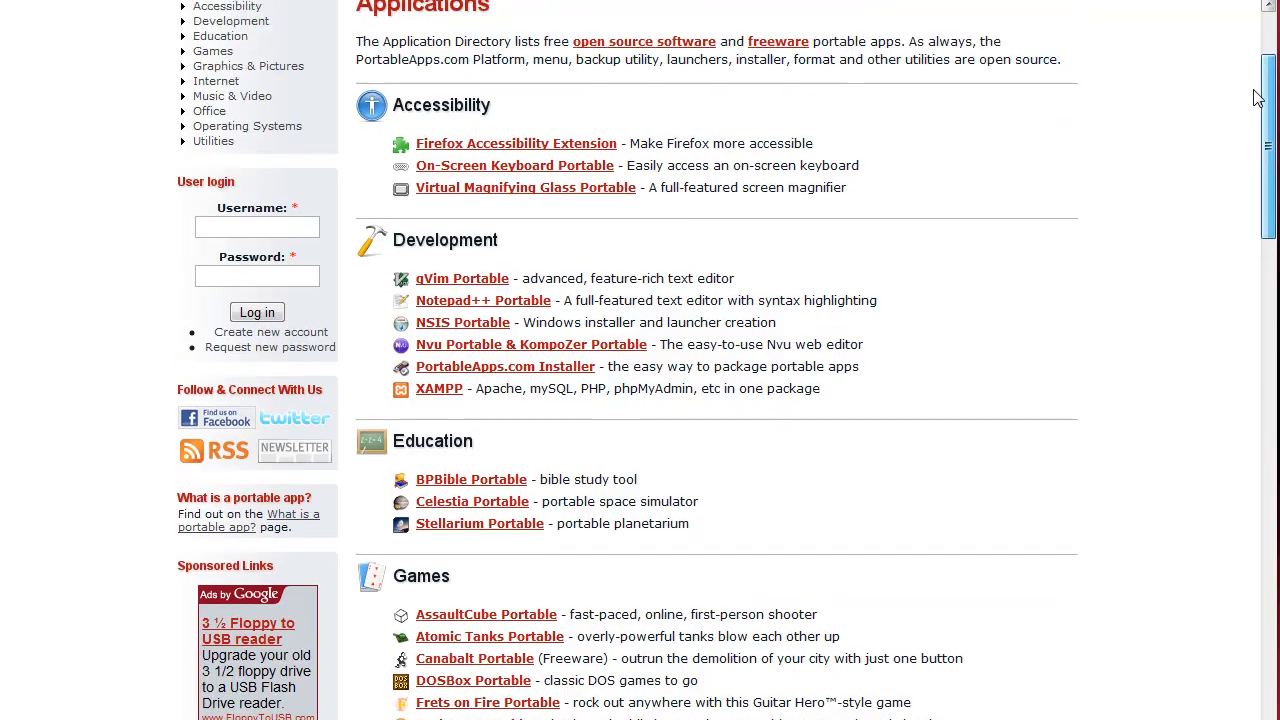
scroll("down", 3)
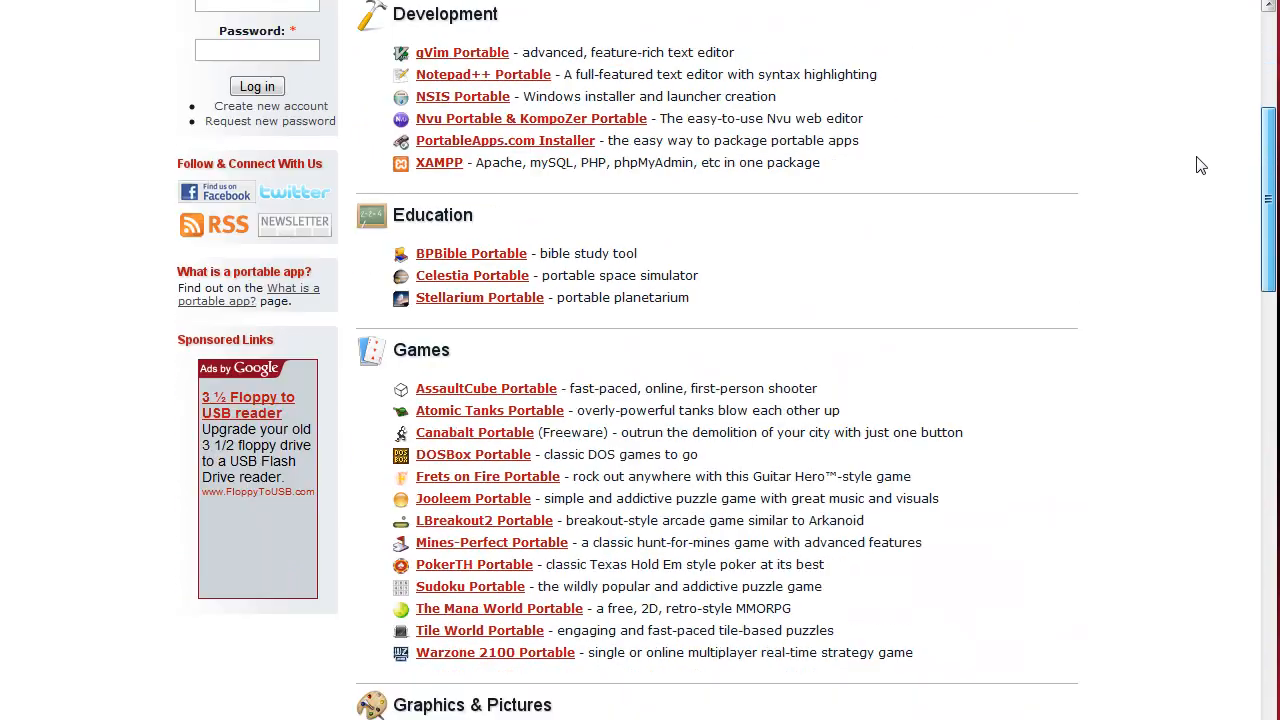
scroll("down", 3)
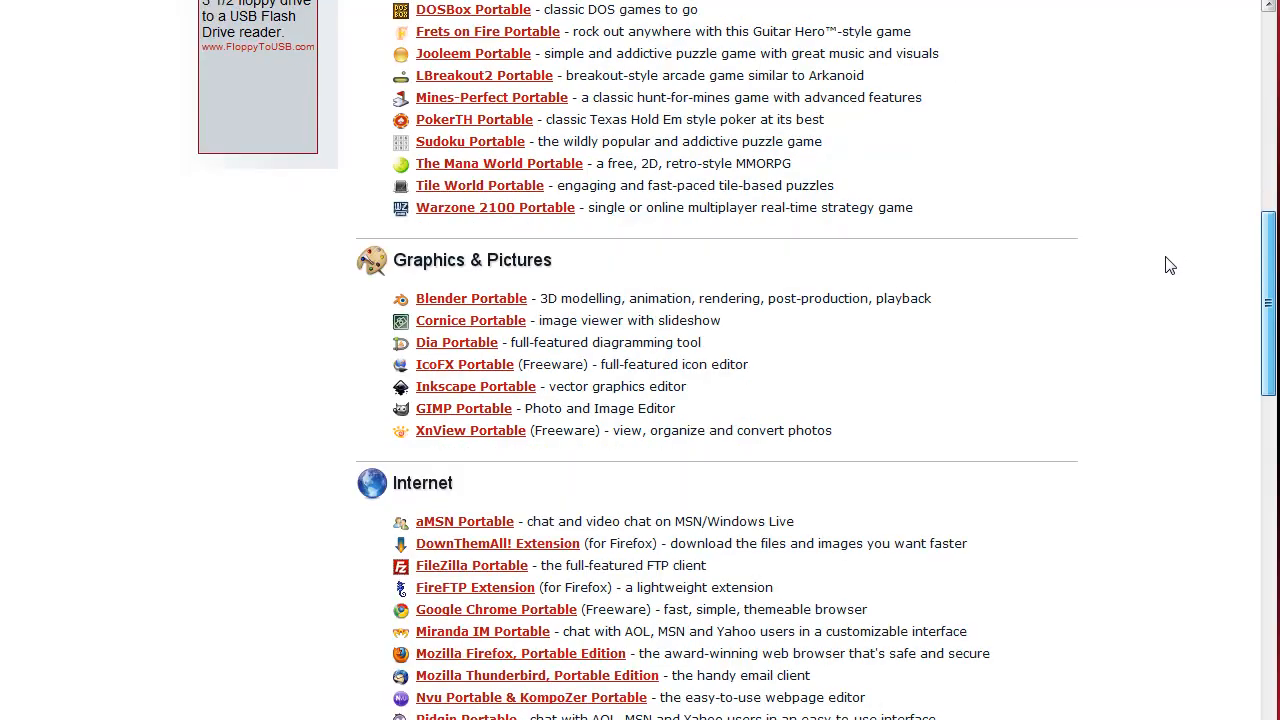
scroll("down", 3)
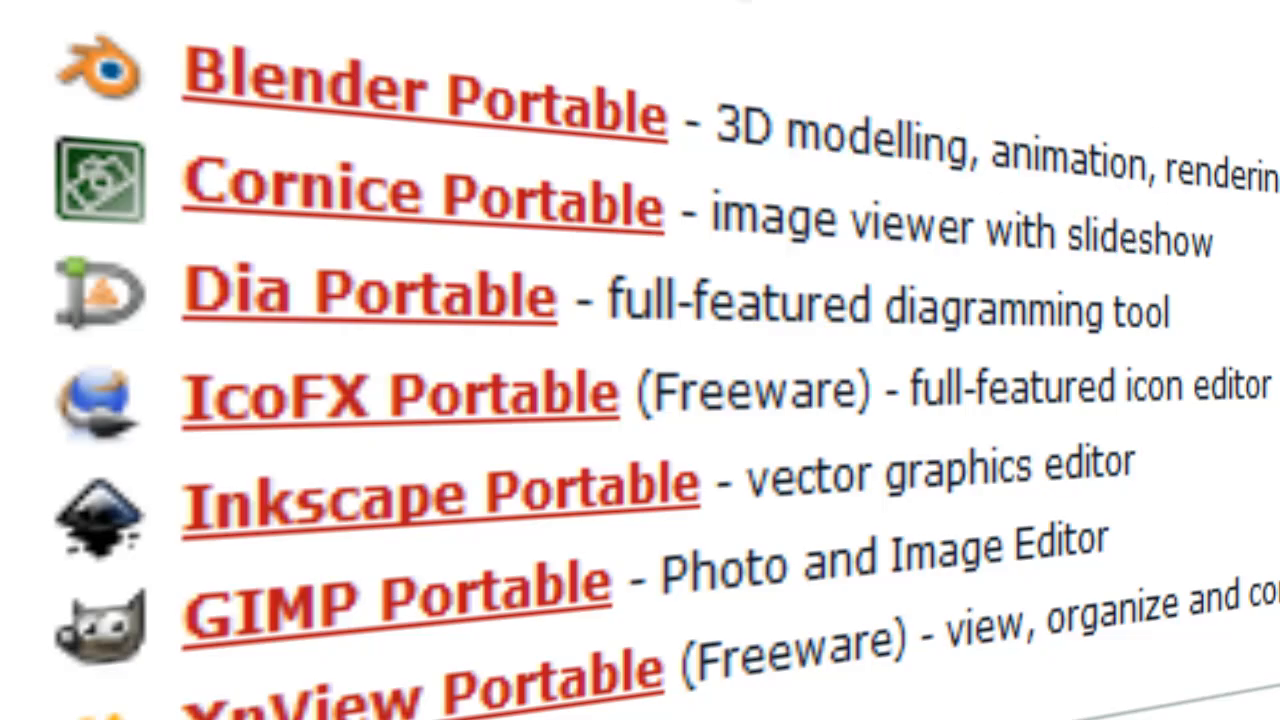
scroll("down", 3)
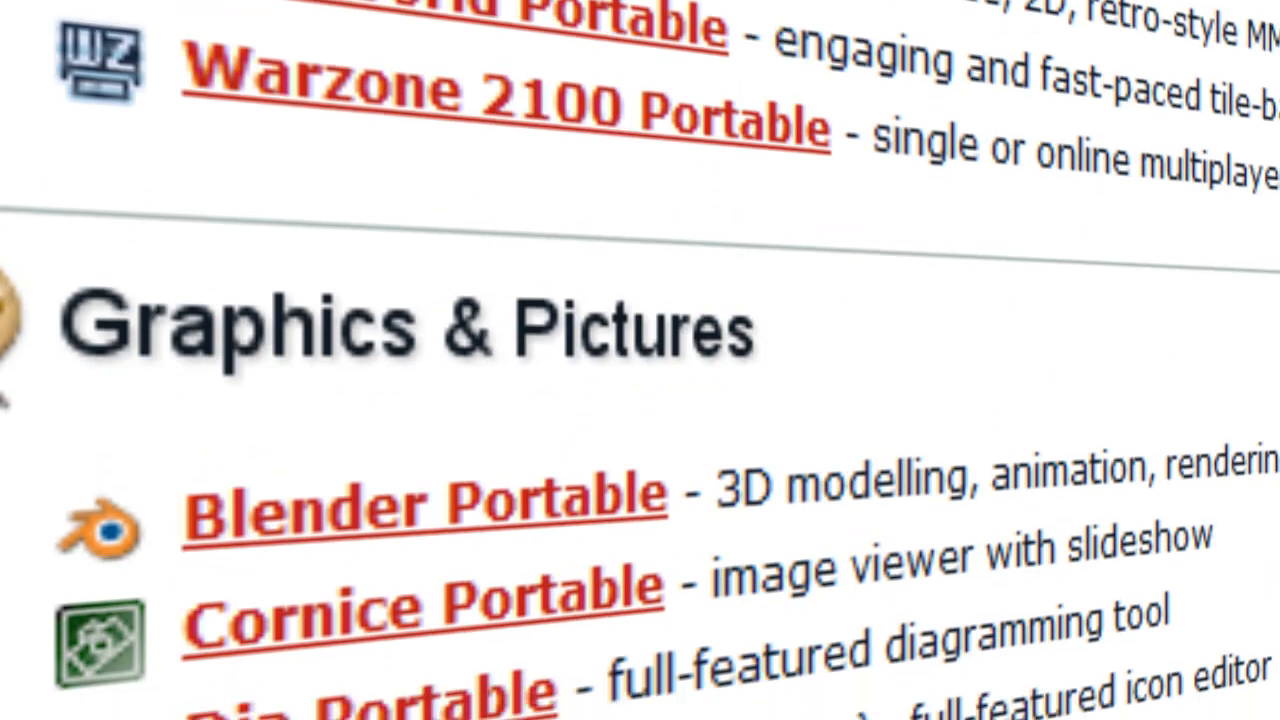
scroll("down", 3)
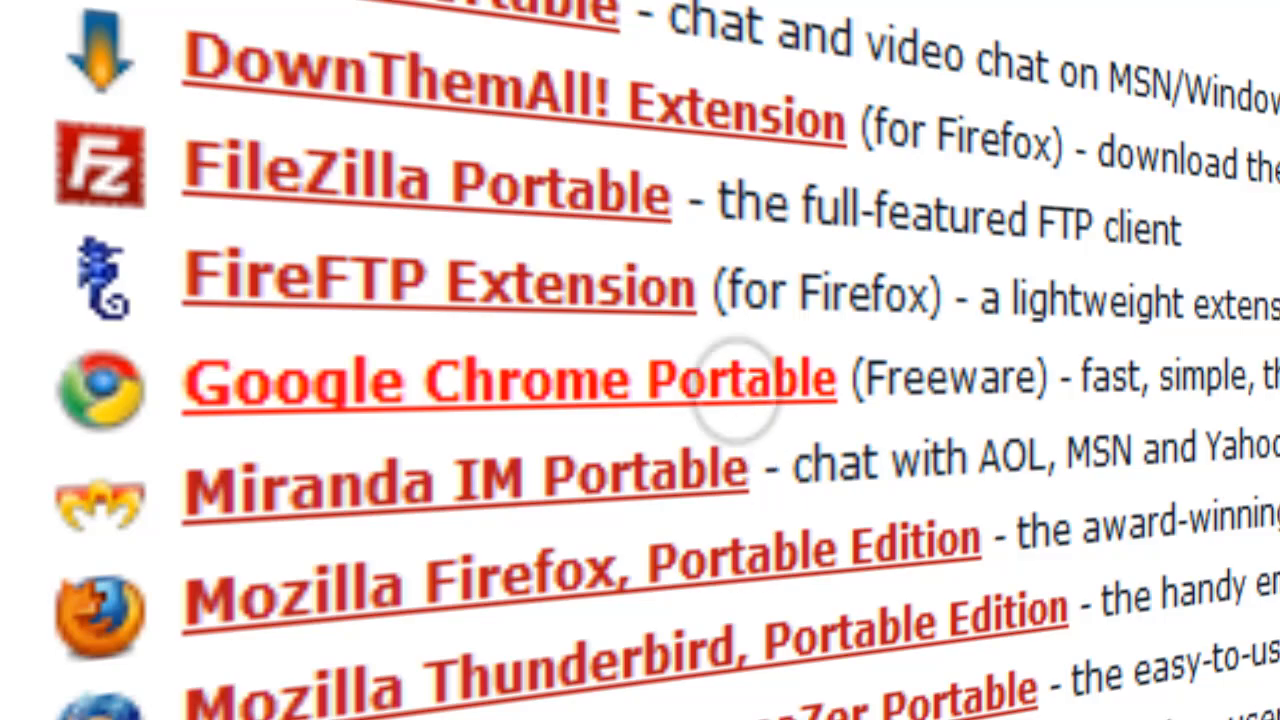
left_click(508, 380)
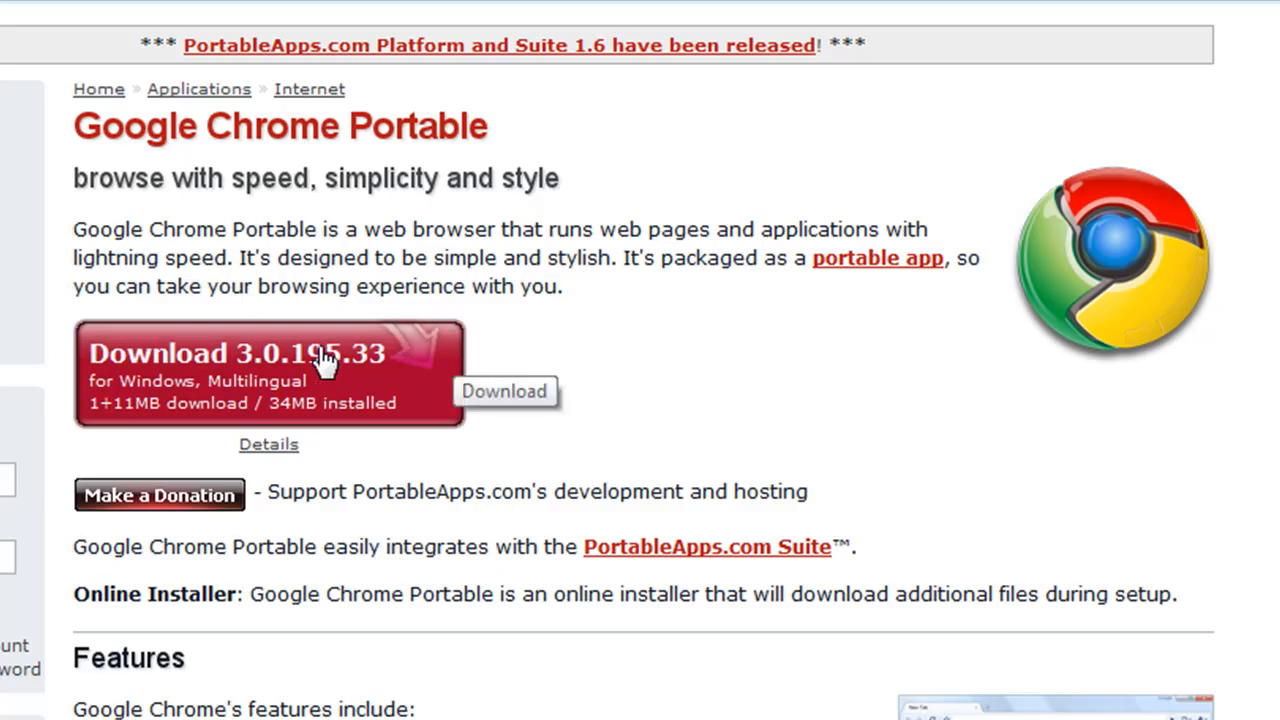
mouse_move(80, 604)
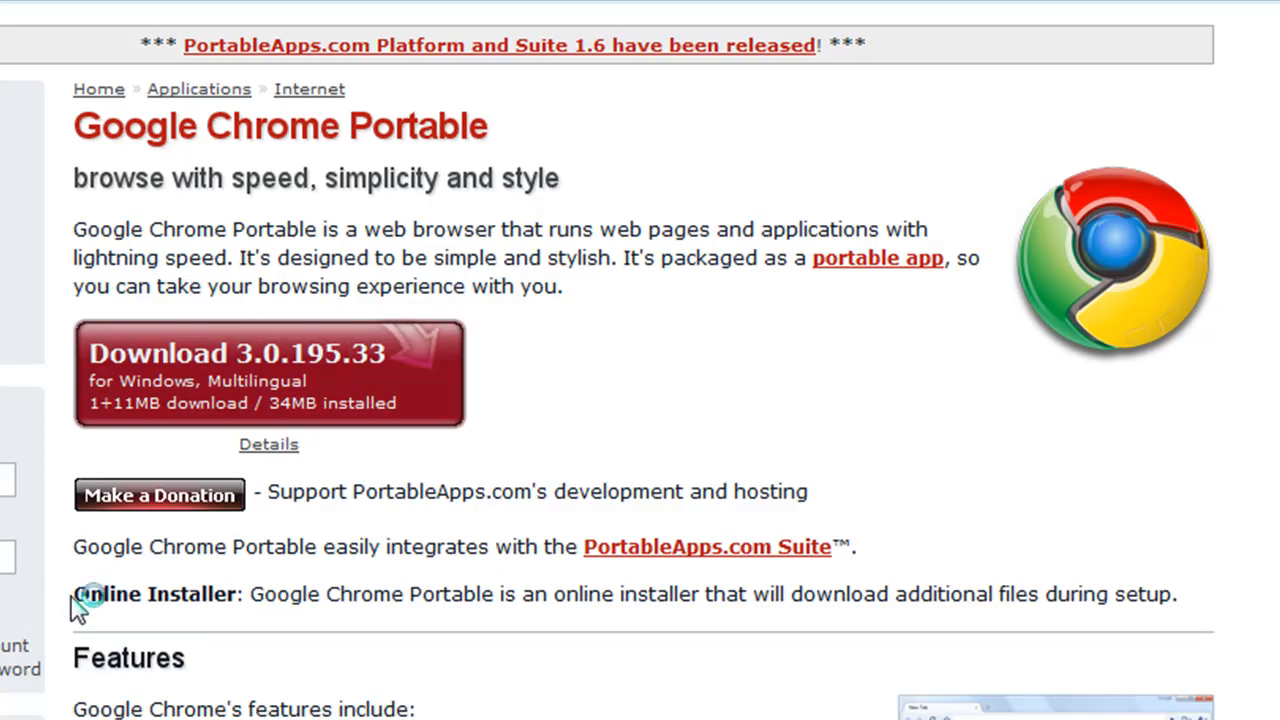
mouse_move(340, 384)
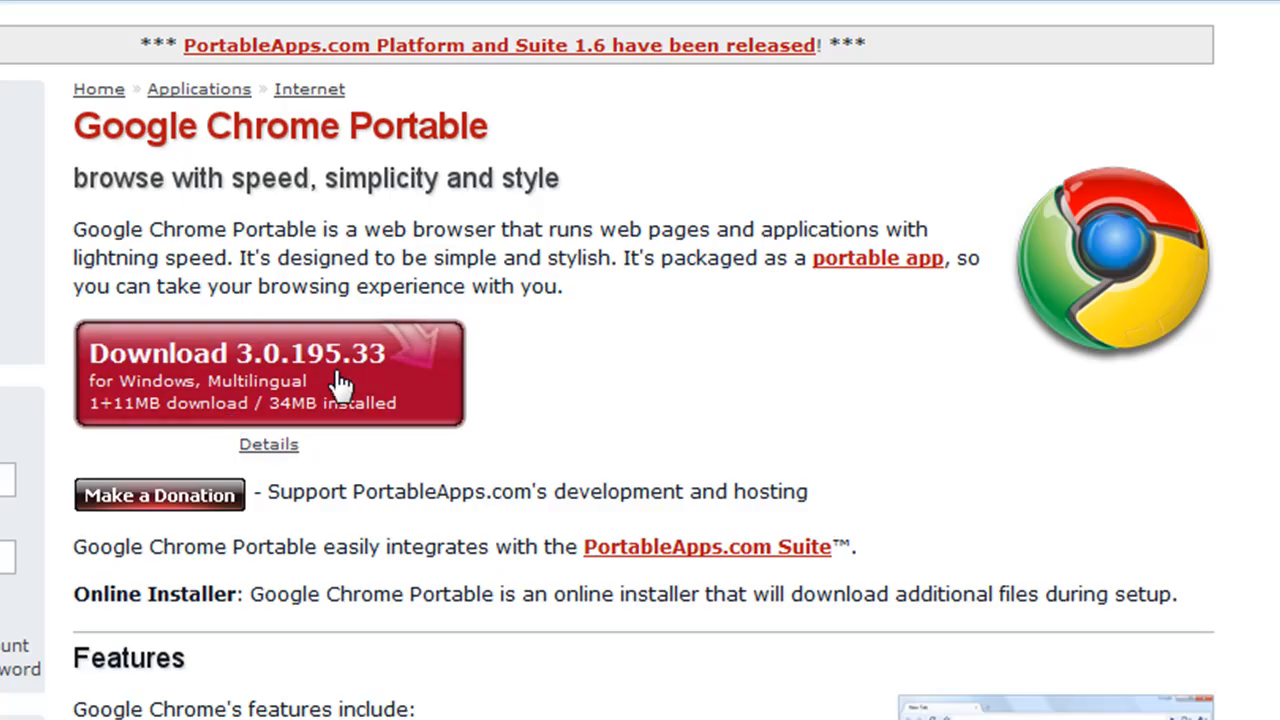
- Download Google Chrome Portable 3.0.195.33 via the SourceForge link
left_click(268, 376)
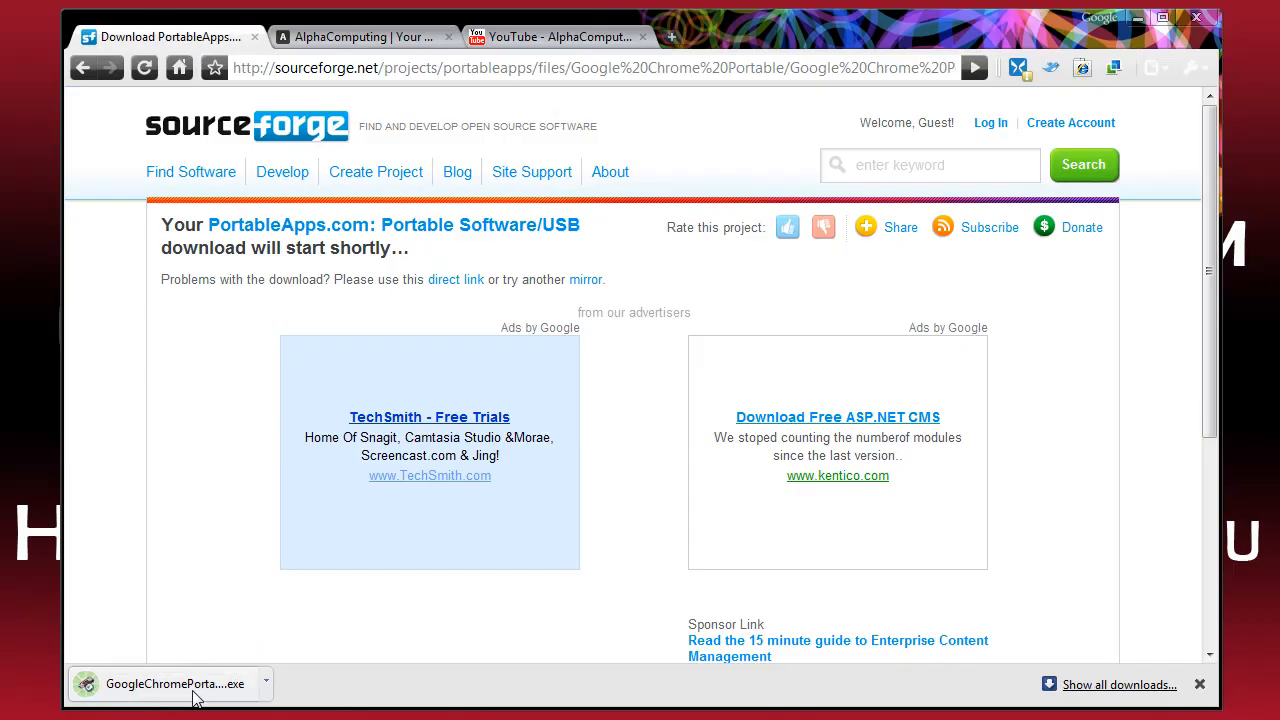
- Run the downloaded Google Chrome Portable installer in English and reach its destination page
left_click(176, 684)
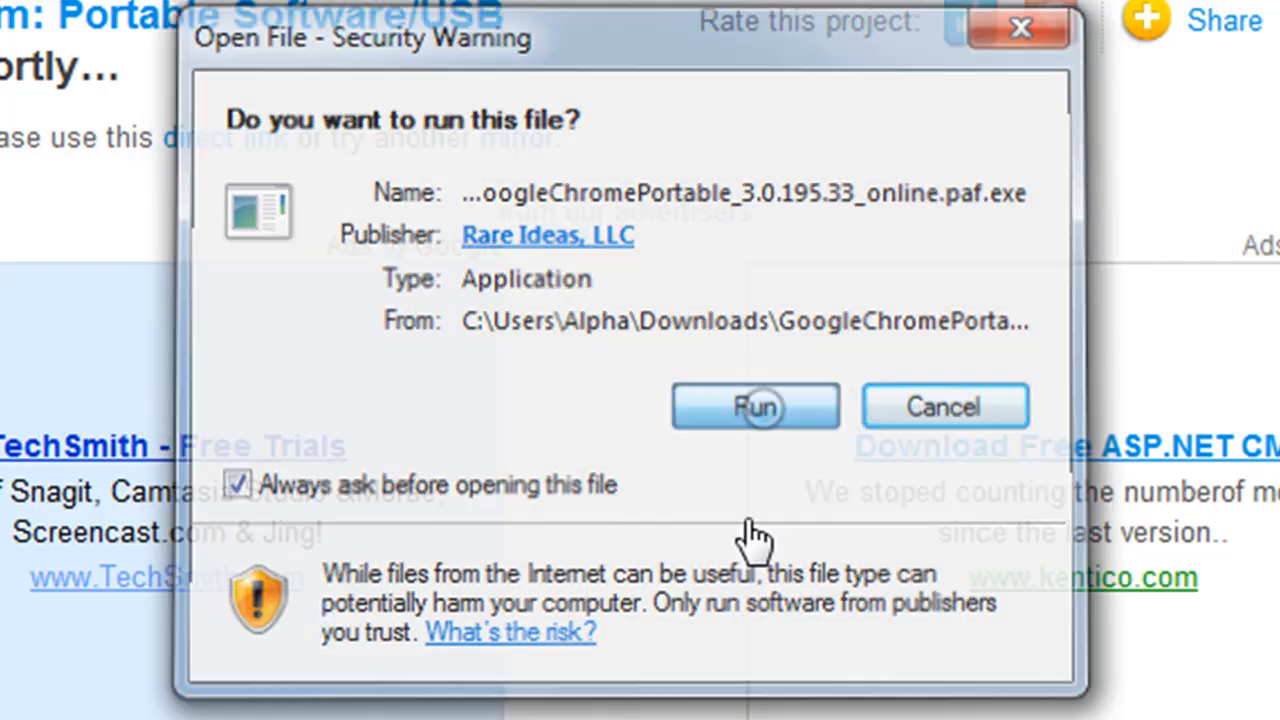
left_click(756, 406)
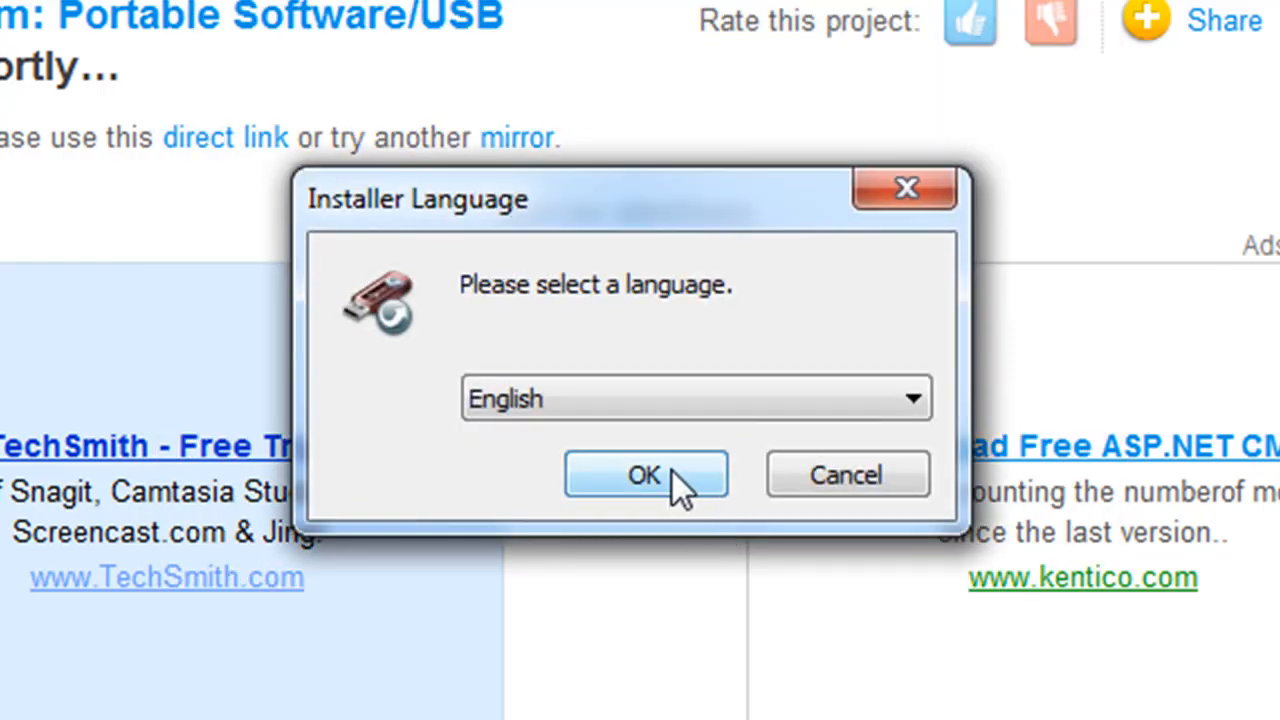
left_click(644, 474)
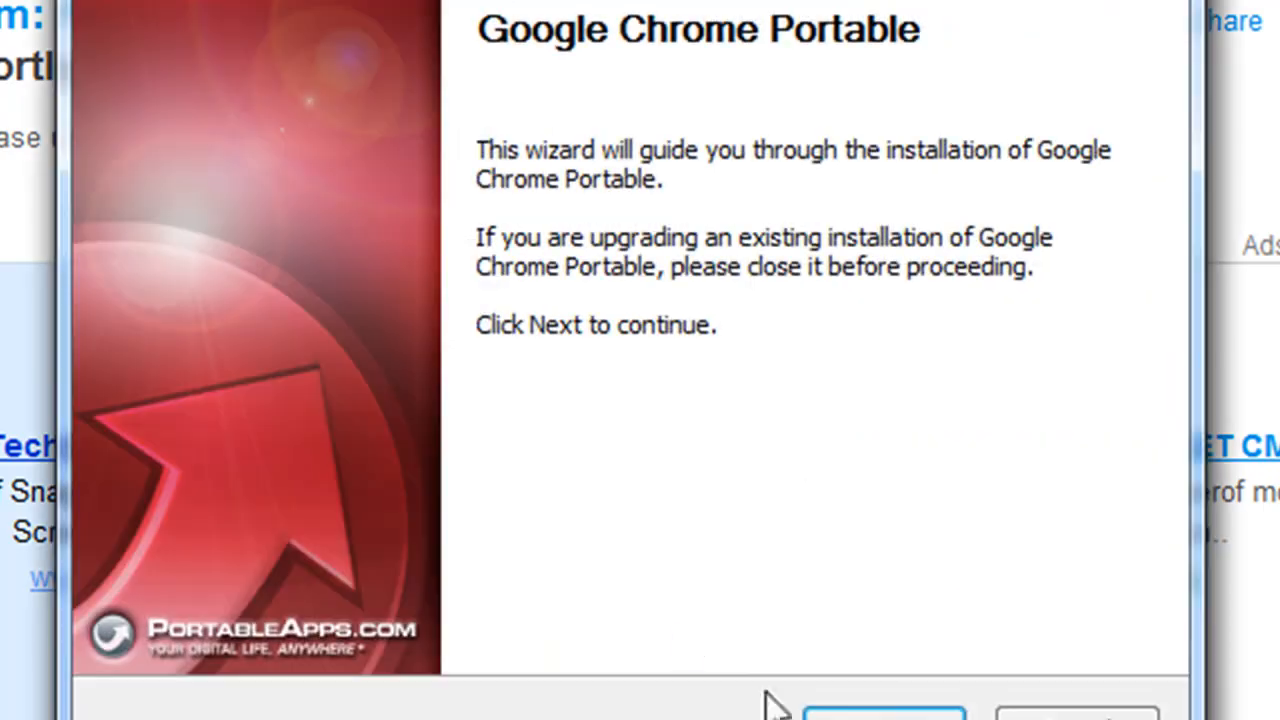
left_click(884, 712)
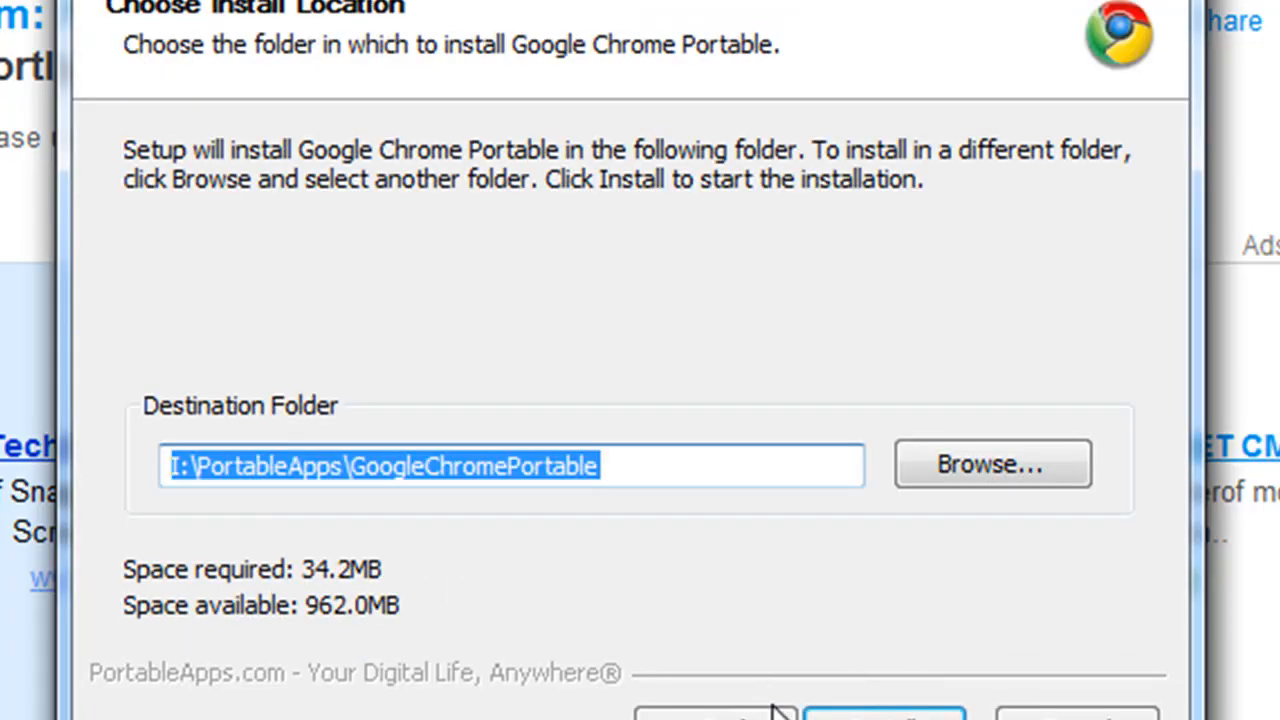
- Install into the default I:\PortableApps\GoogleChromePortable folder
left_click(222, 466)
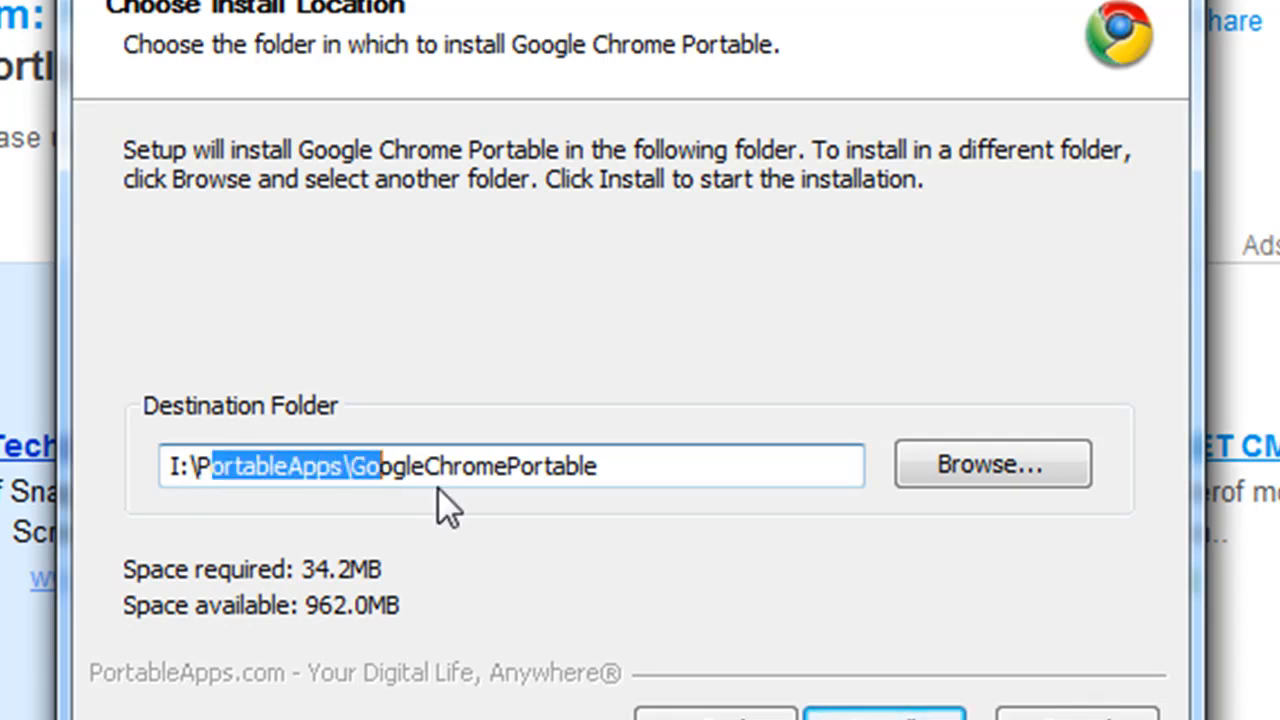
left_click(184, 466)
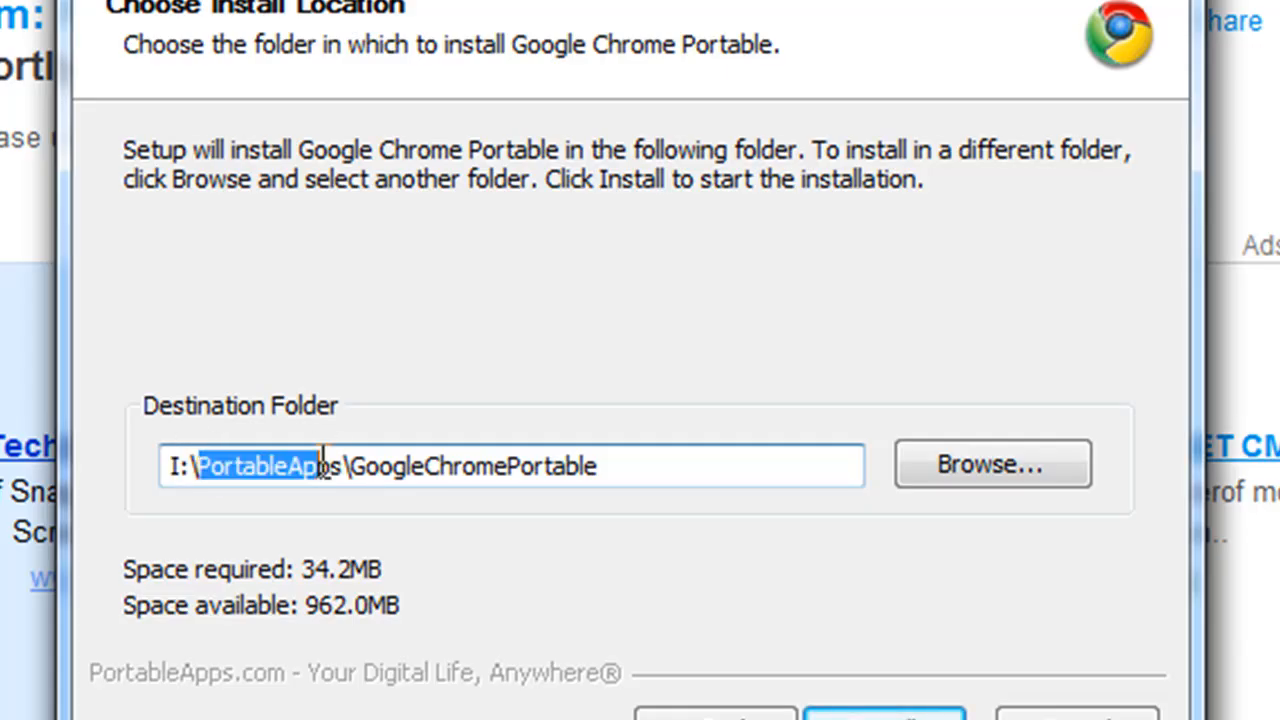
left_click(884, 710)
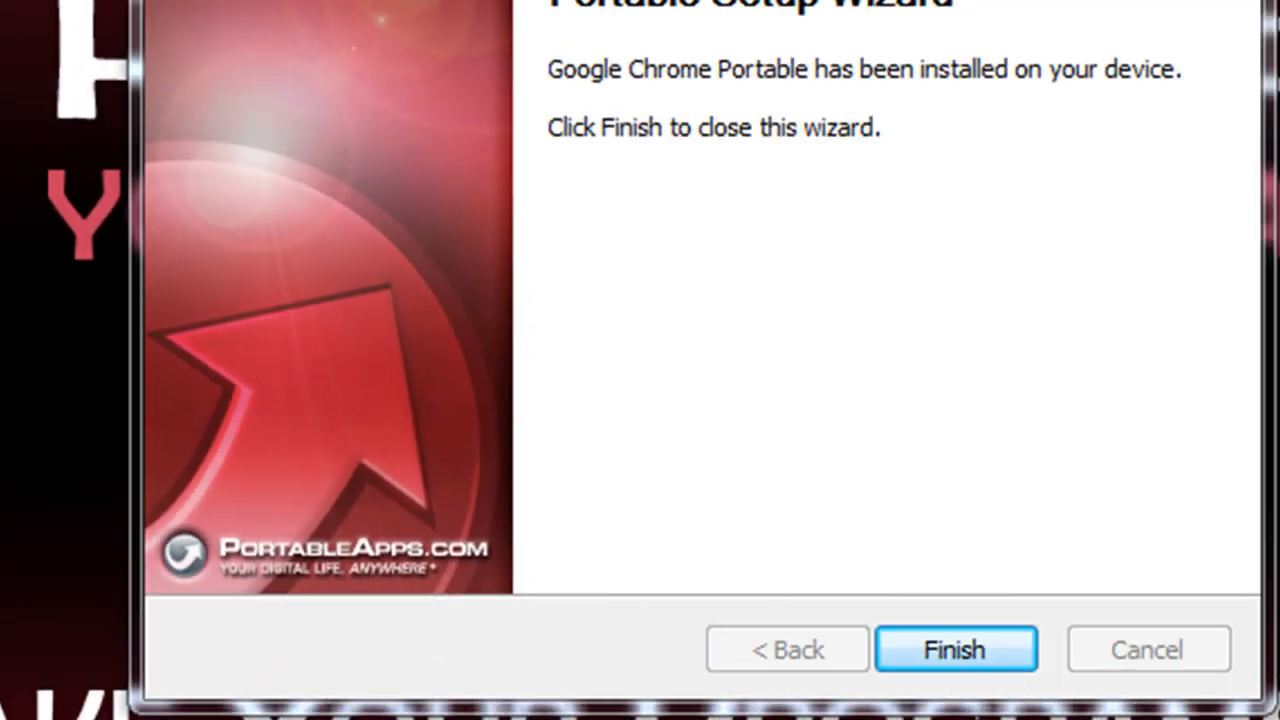
- Close the finished wizard and launch Google Chrome Portable from the PortableApps menu
left_click(954, 648)
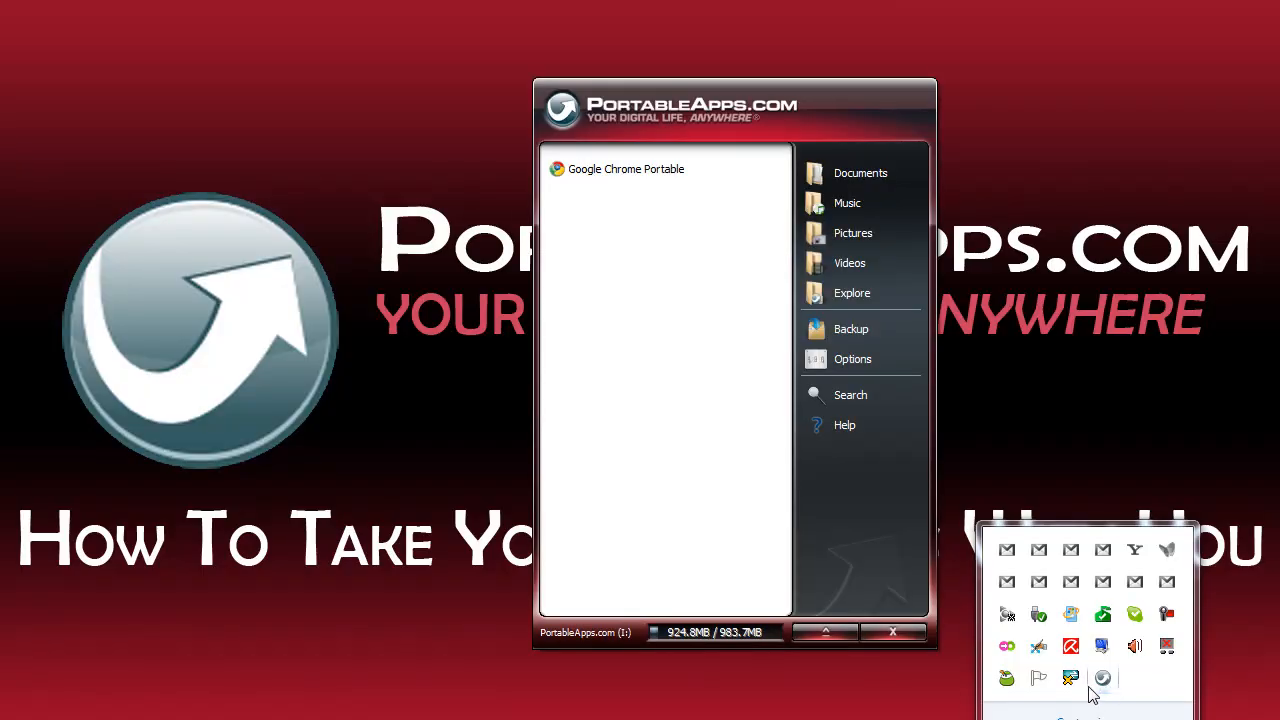
left_click_drag(736, 104, 668, 100)
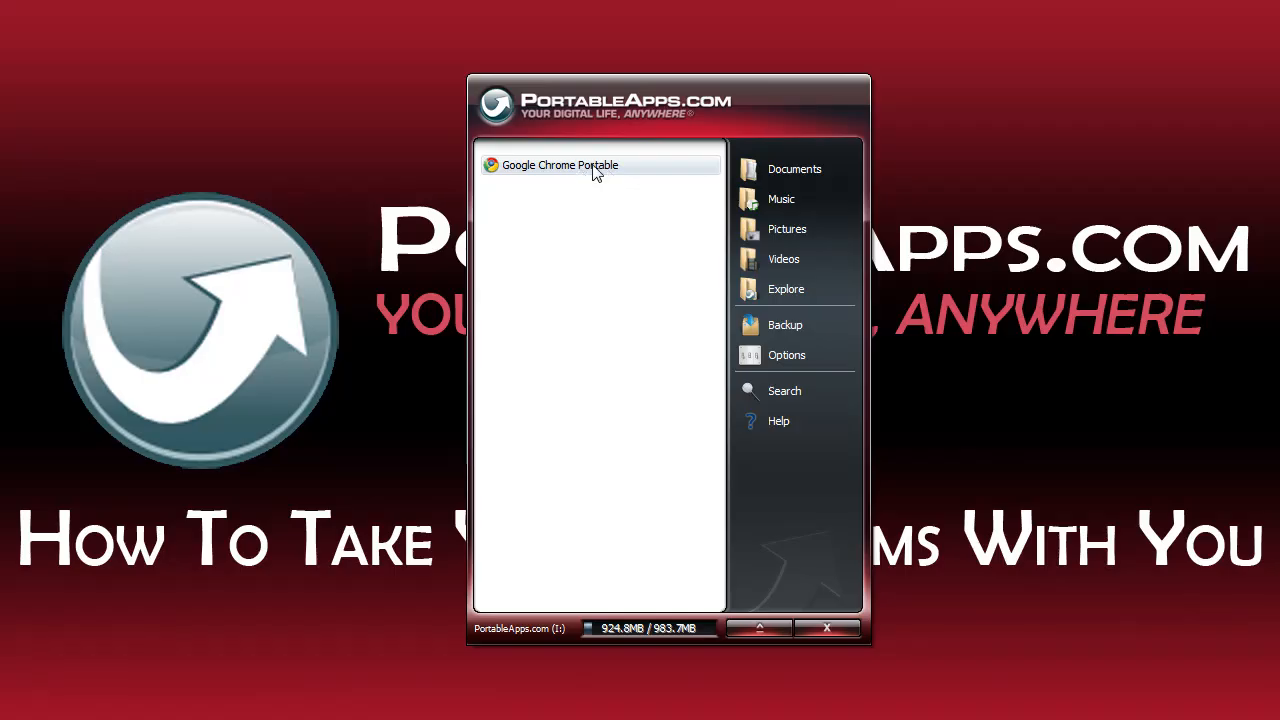
double_click(560, 164)
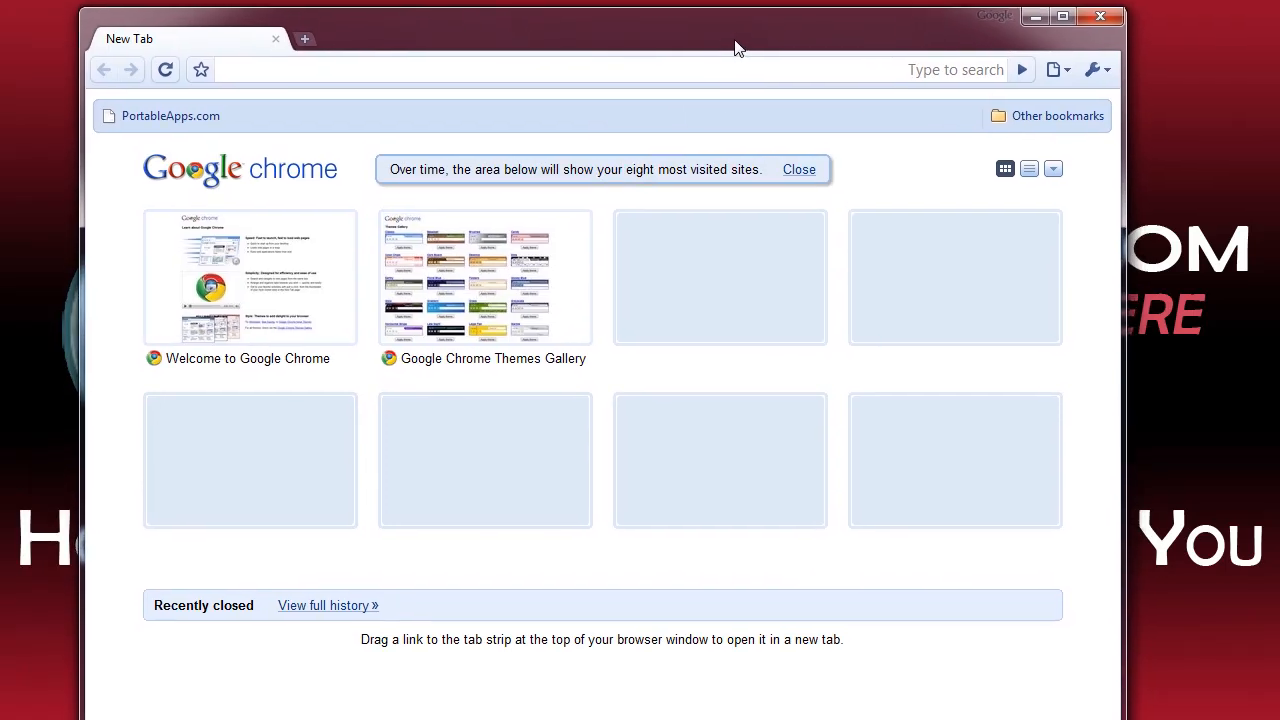
left_click(304, 38)
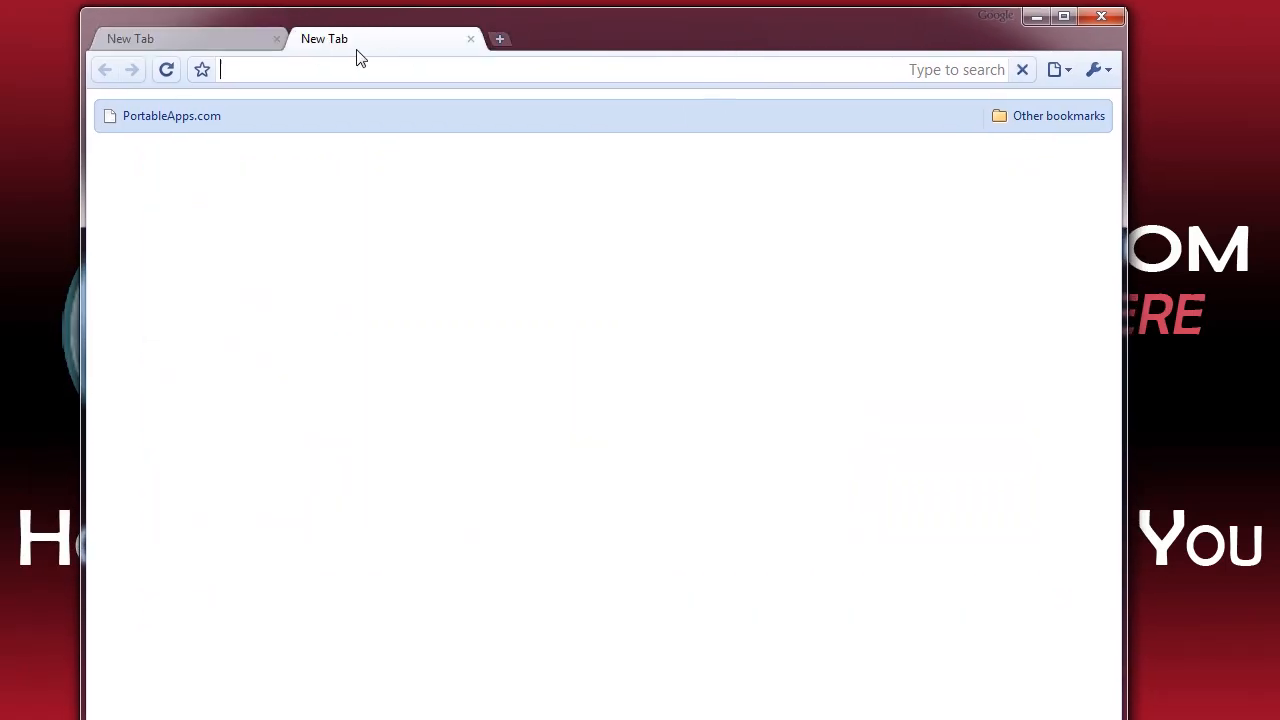
left_click(500, 40)
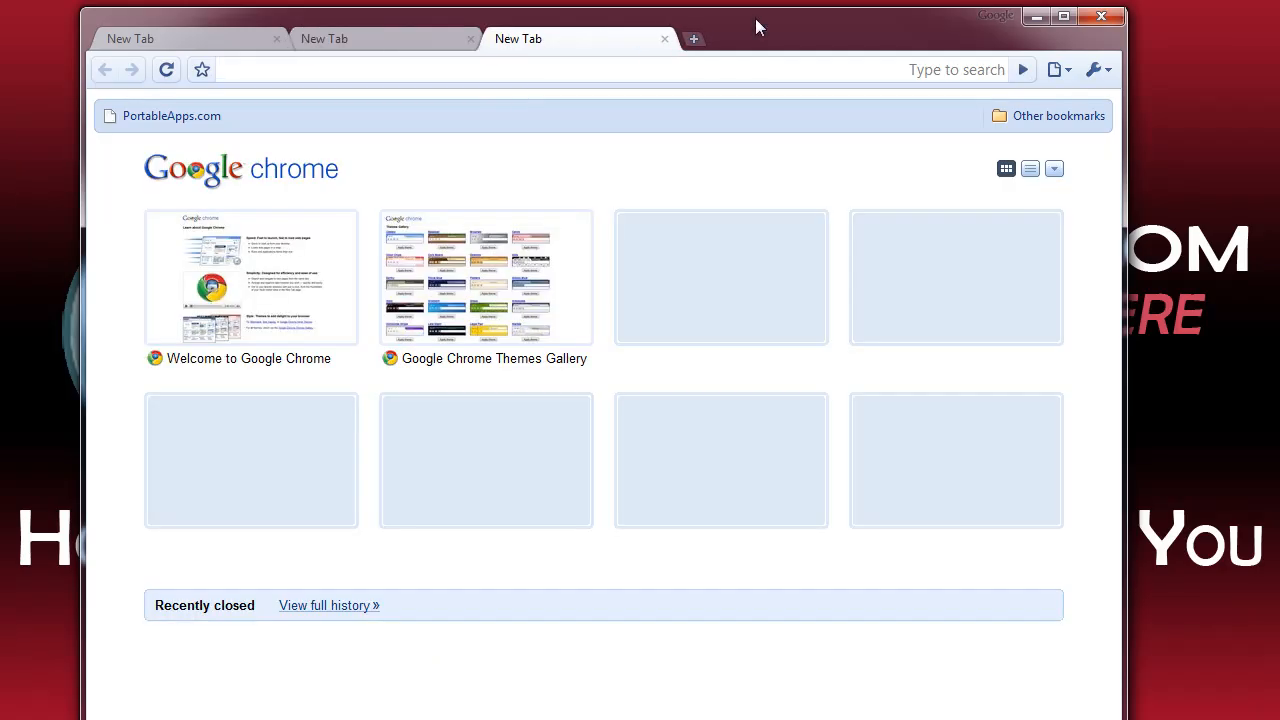
left_click(664, 38)
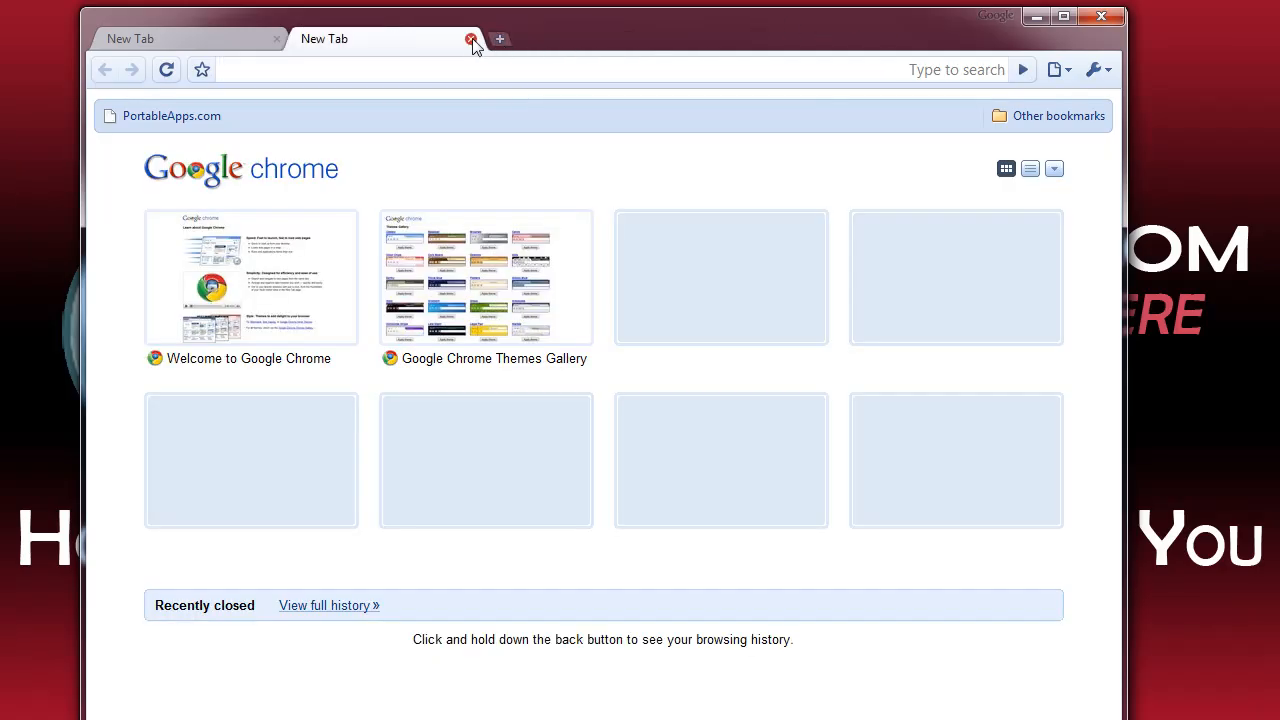
left_click(472, 40)
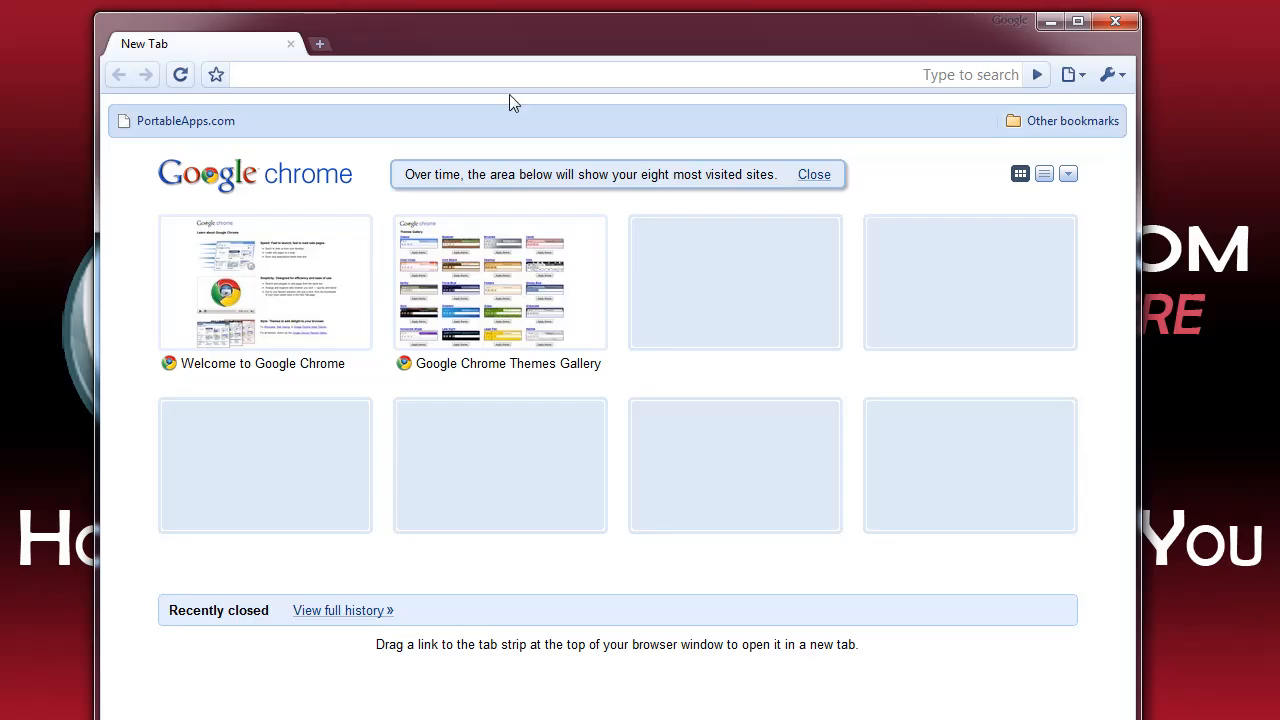
left_click(1110, 74)
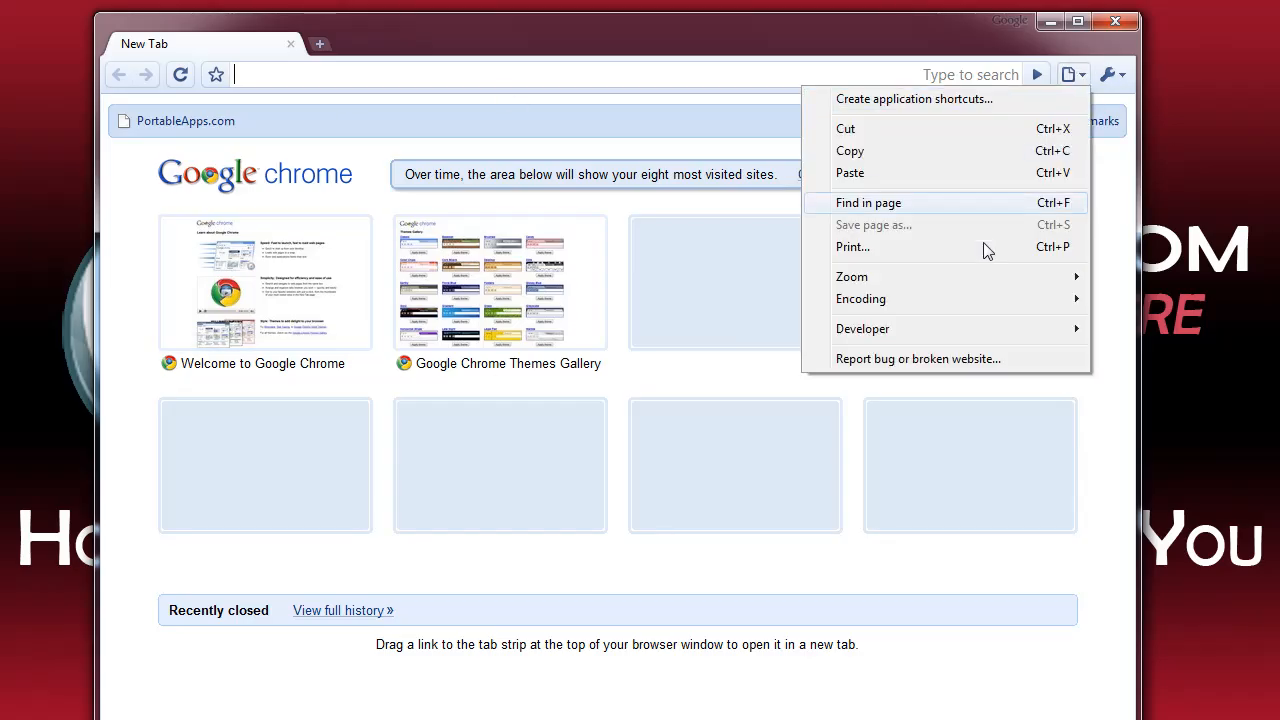
left_click(1108, 74)
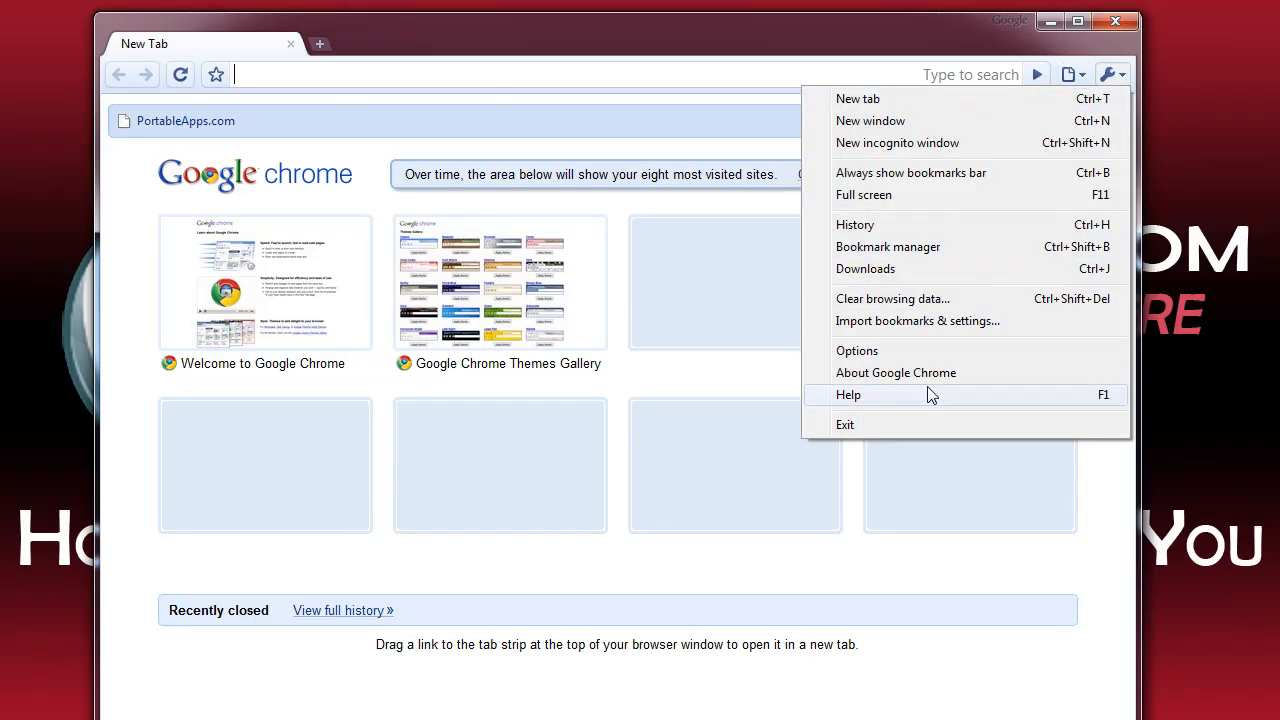
left_click(896, 372)
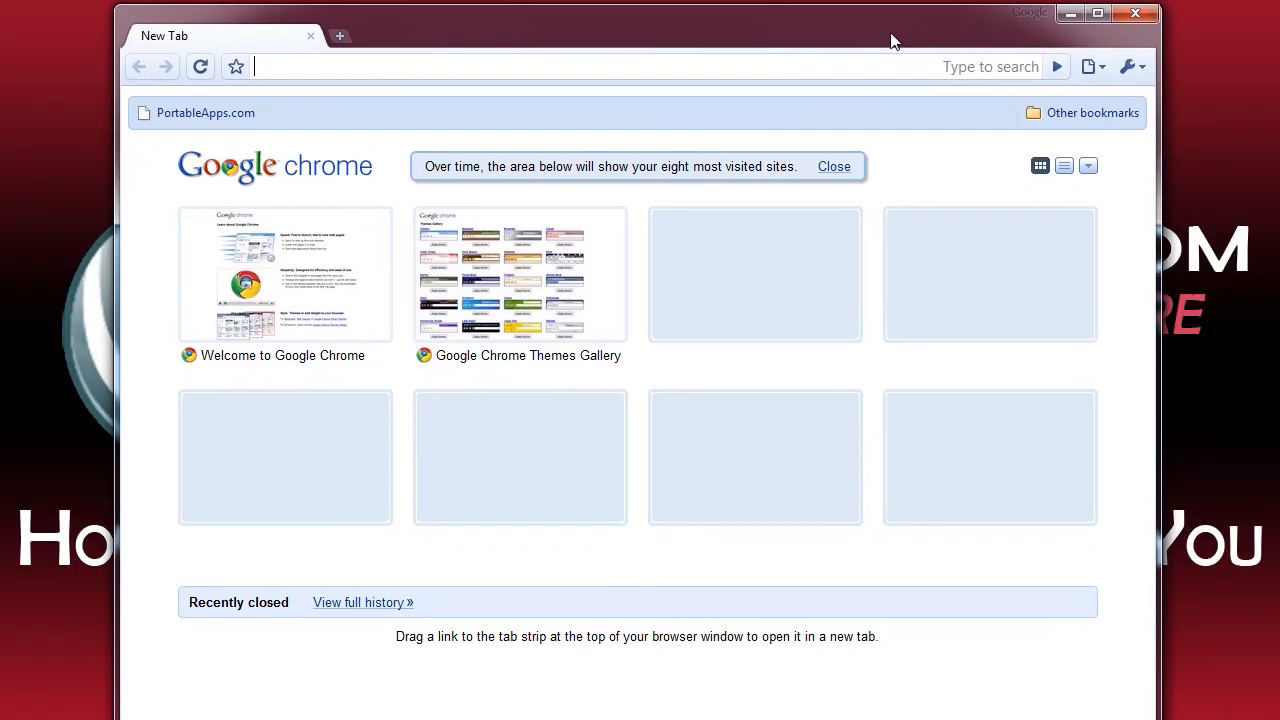
mouse_move(876, 24)
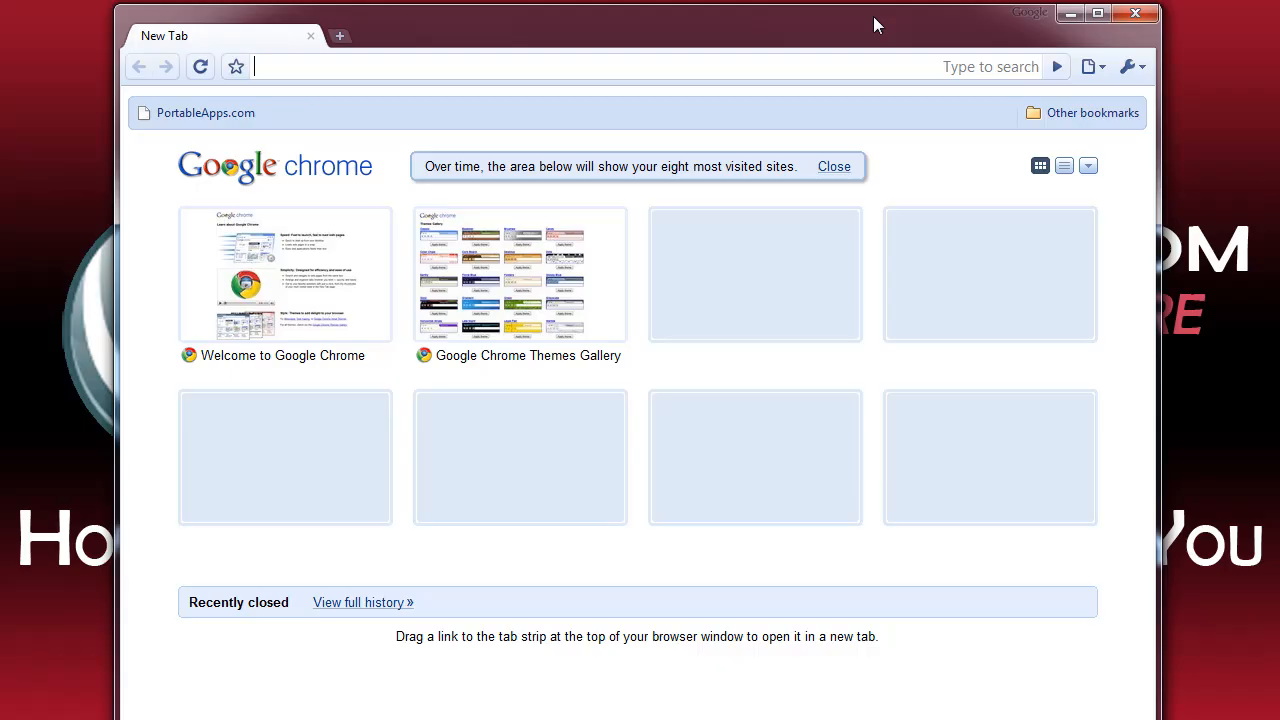
mouse_move(810, 10)
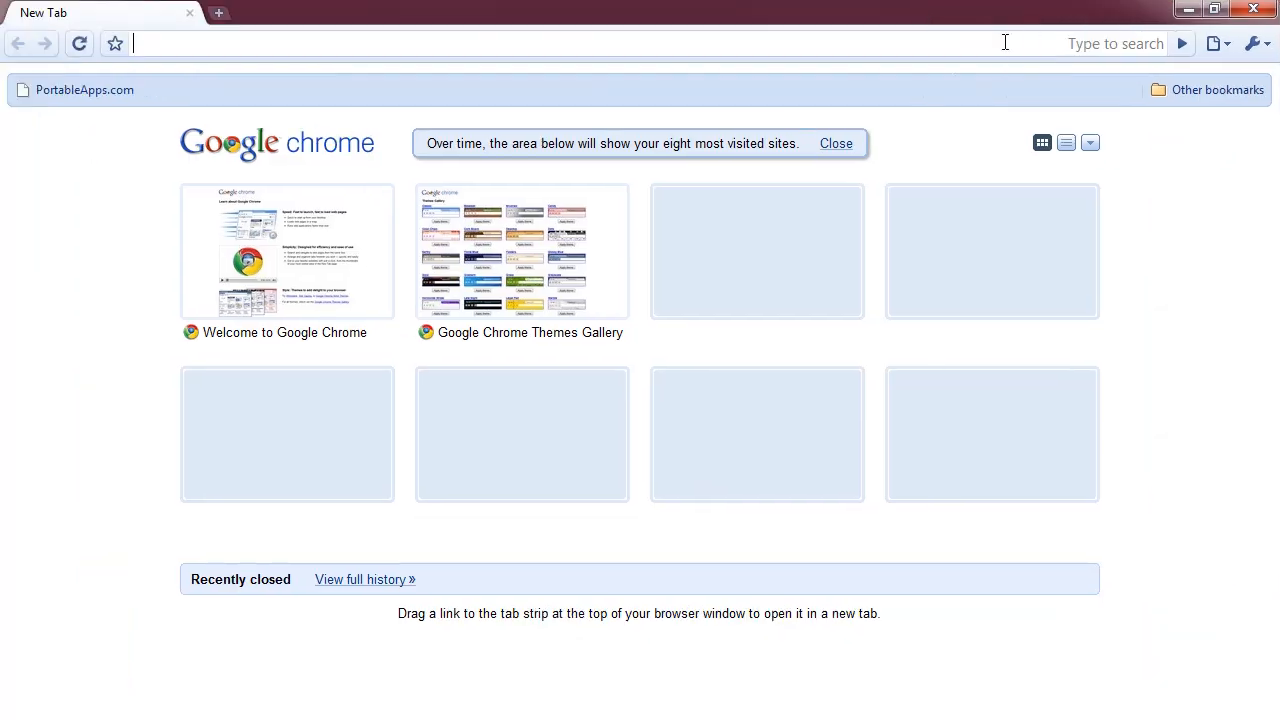
mouse_move(856, 152)
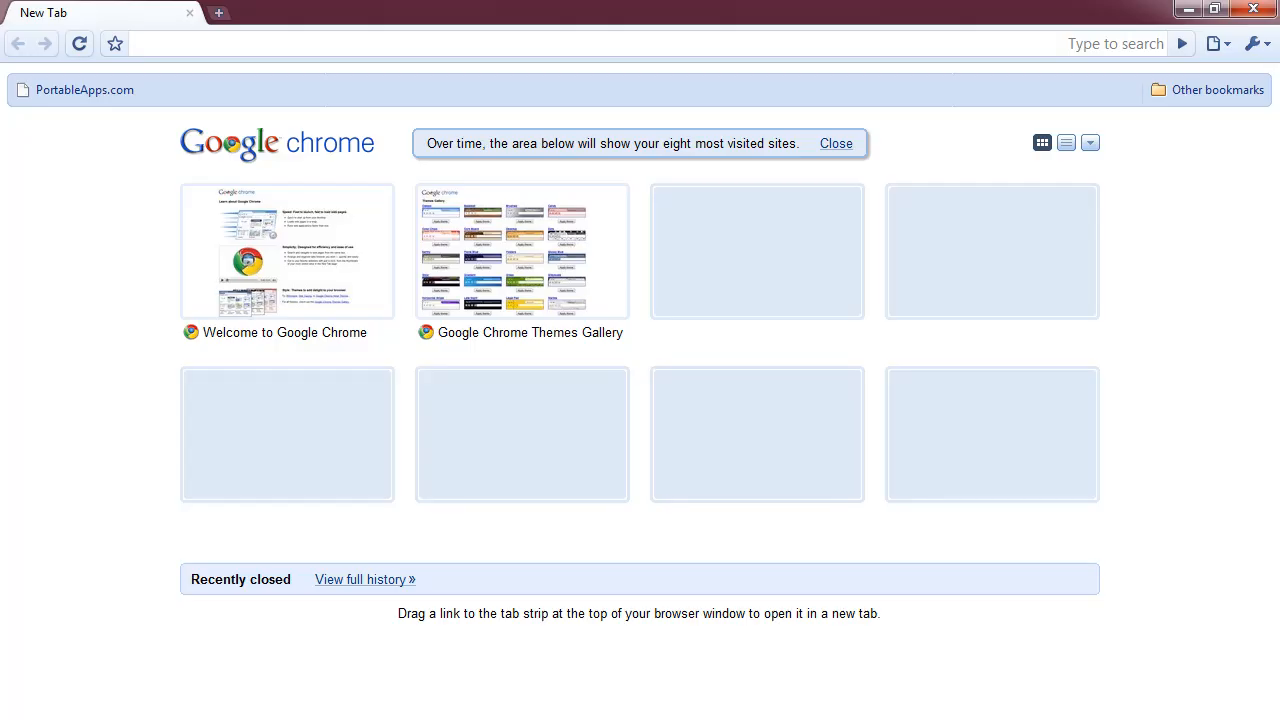
- Maximise the Chrome window, dismiss the most-visited notice and search for 'alpha' from the address bar
left_click(400, 44)
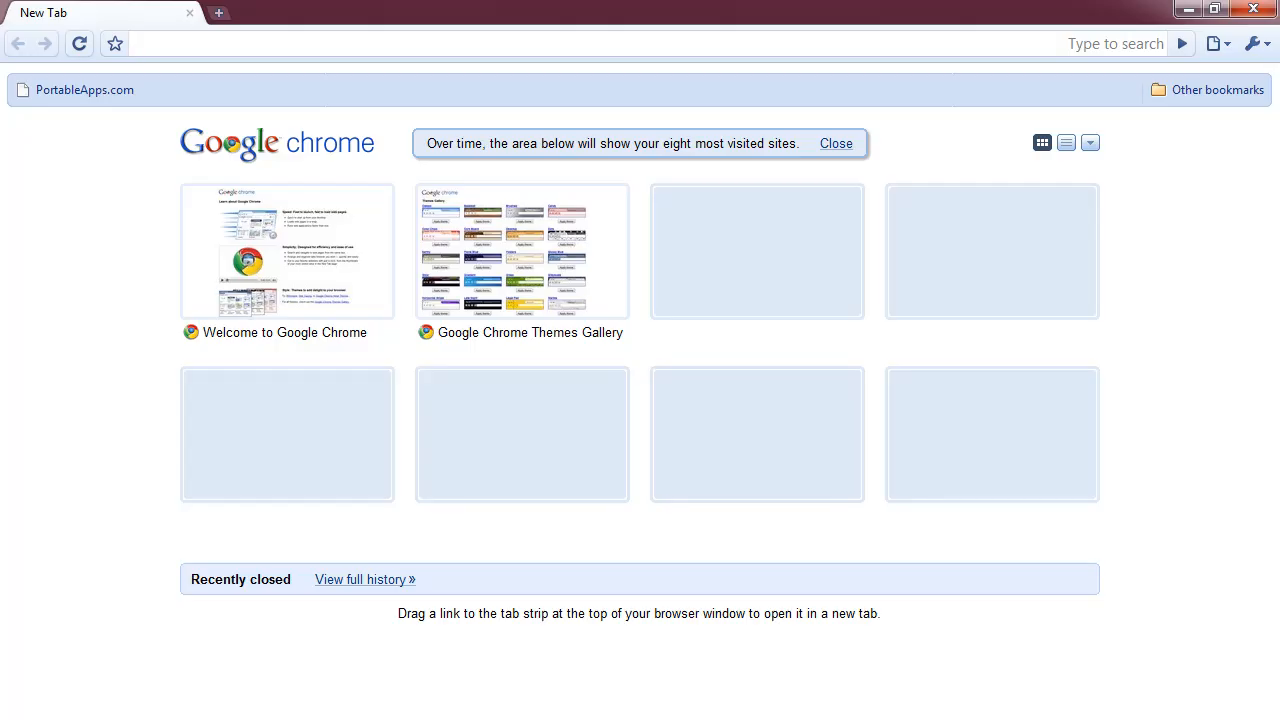
left_click(400, 44)
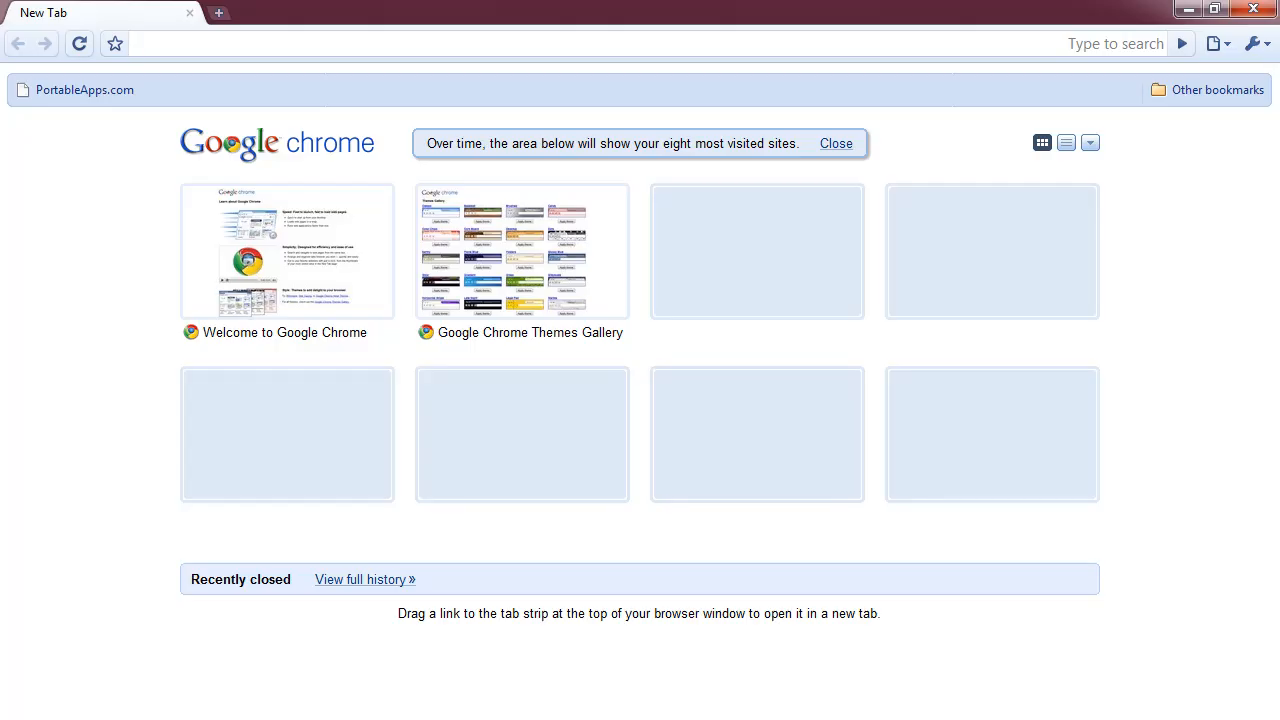
left_click(836, 144)
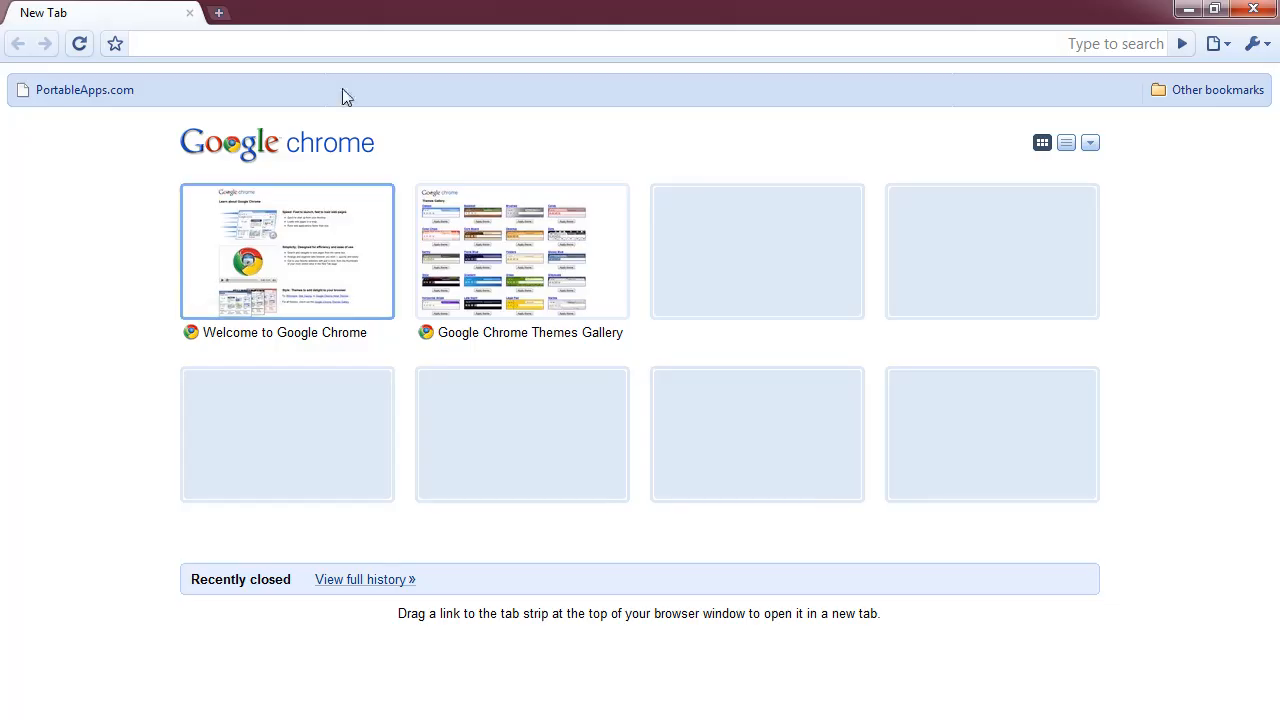
type("alpha")
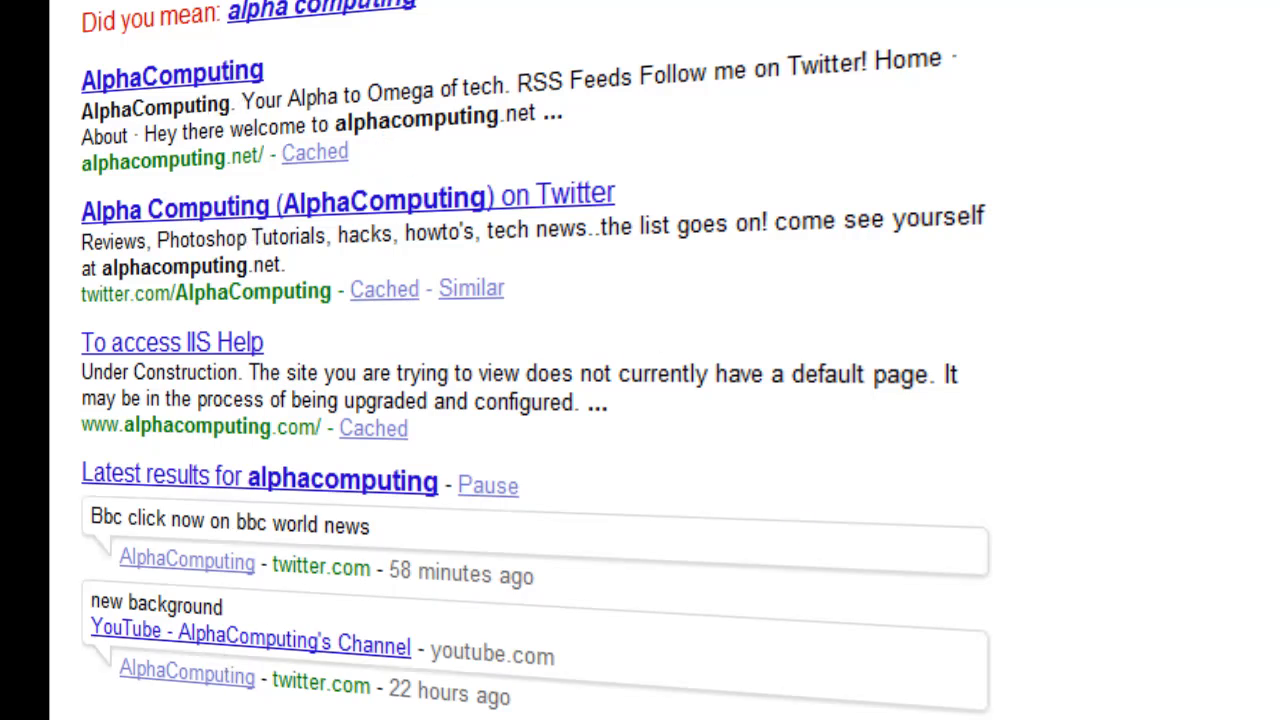
- Scroll down through the AlphaComputing results past the video results and page links
scroll("down", 3)
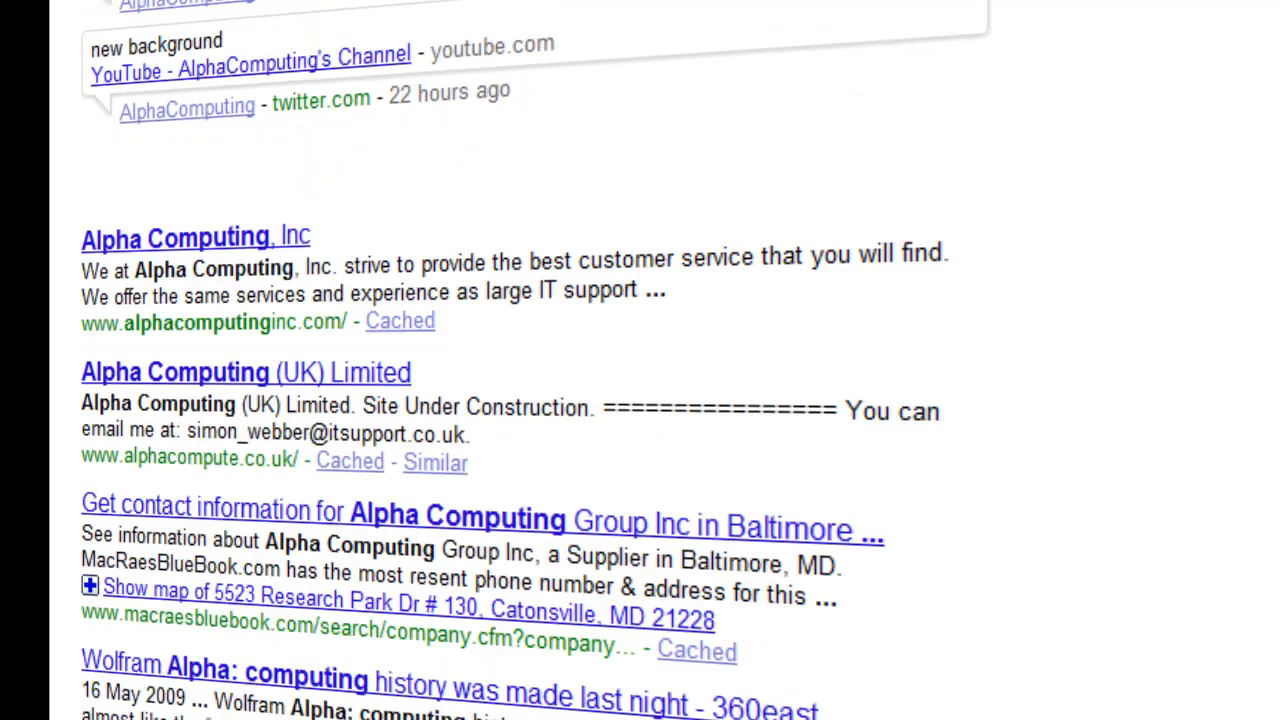
scroll("down", 3)
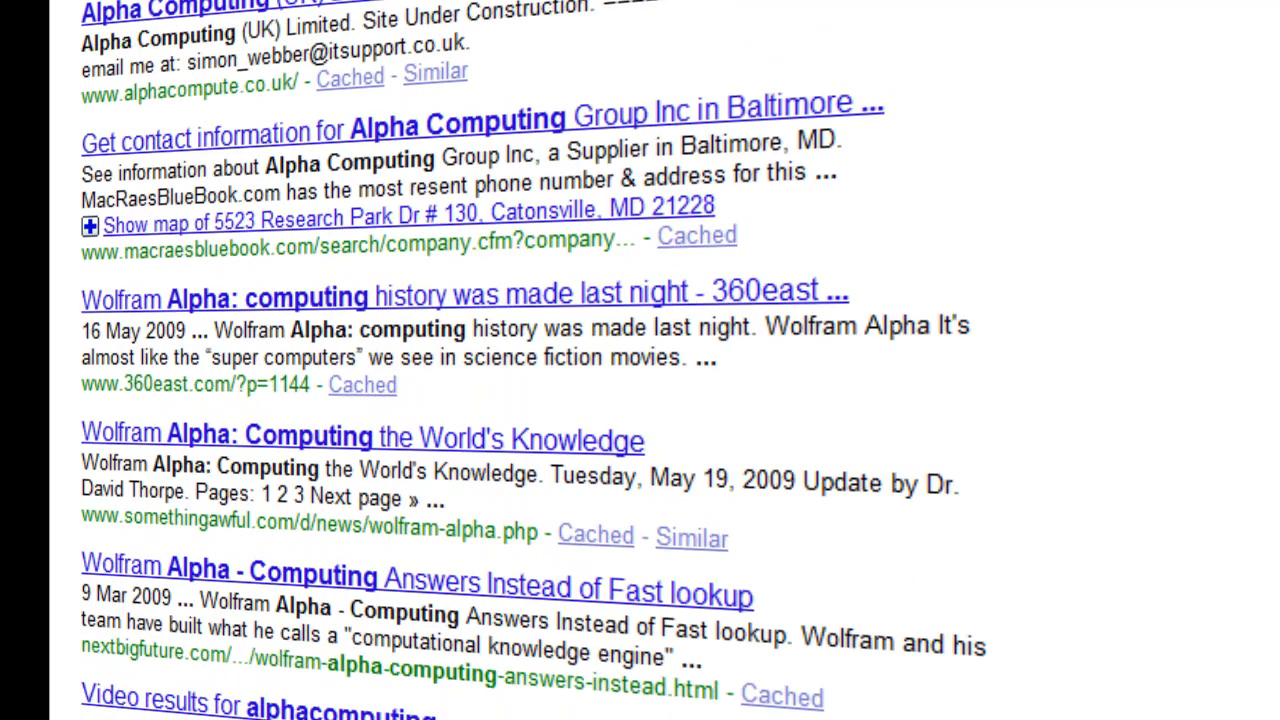
scroll("down", 3)
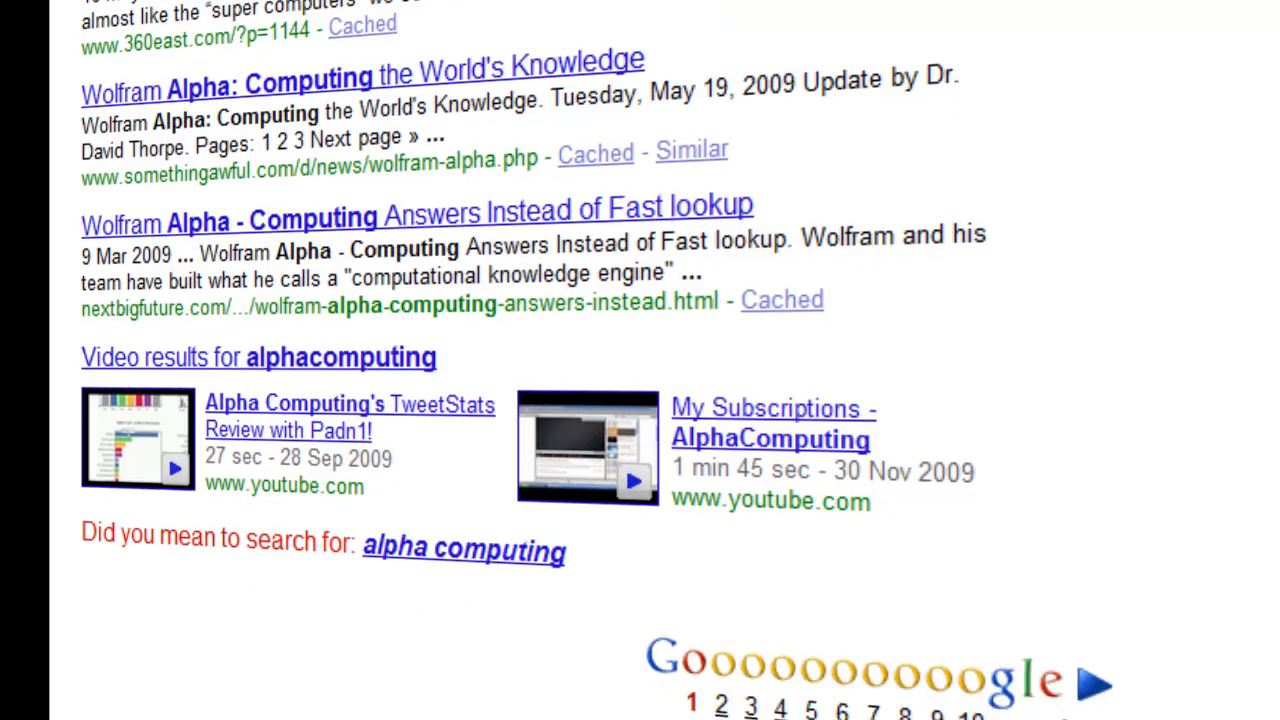
scroll("down", 3)
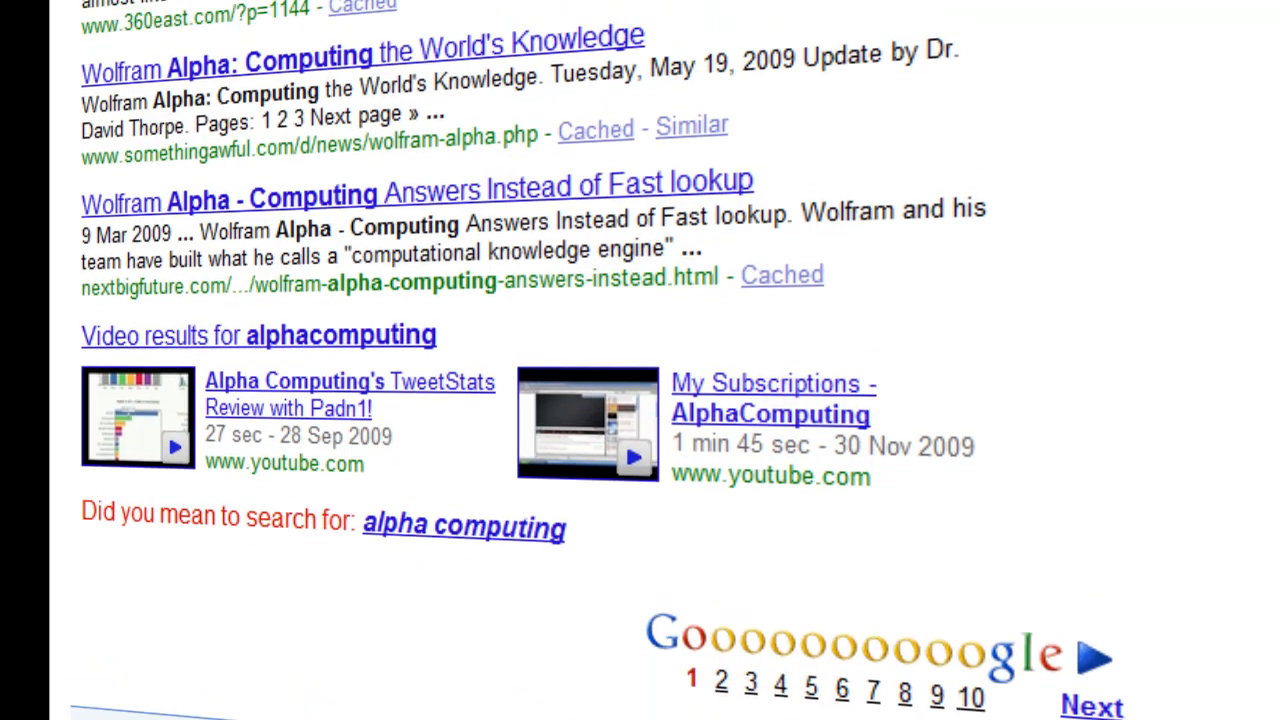
scroll("down", 3)
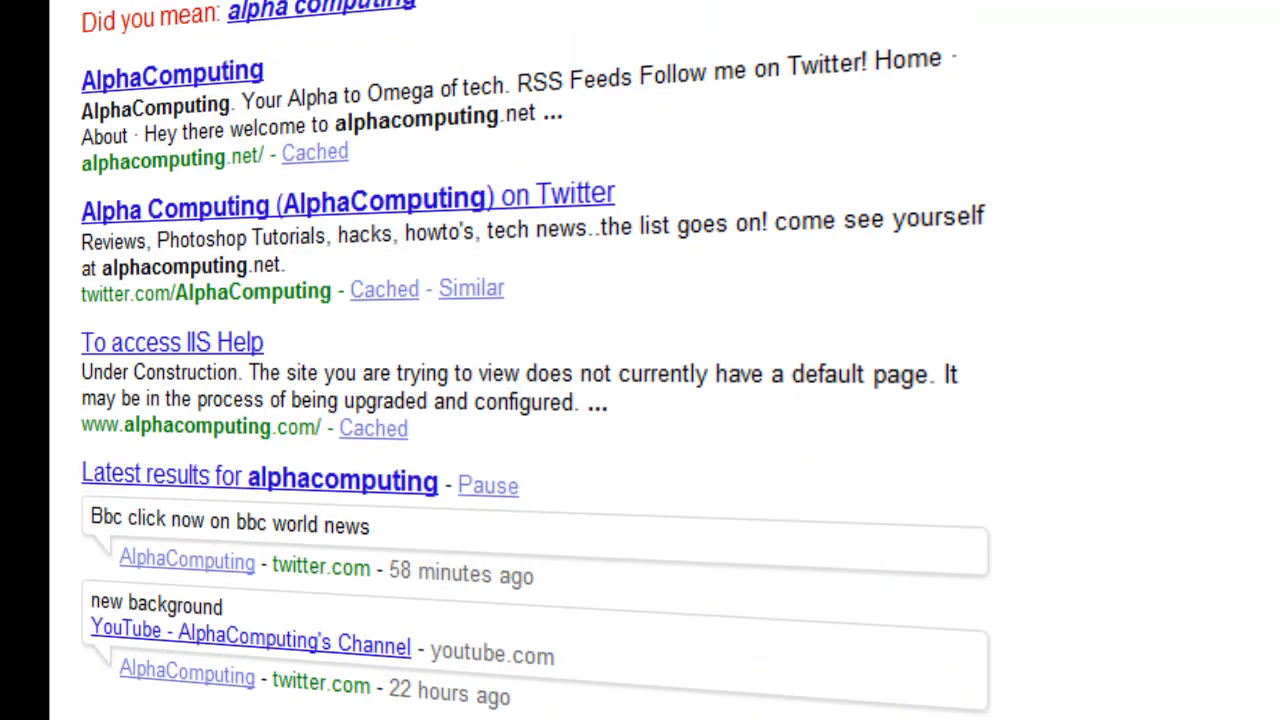